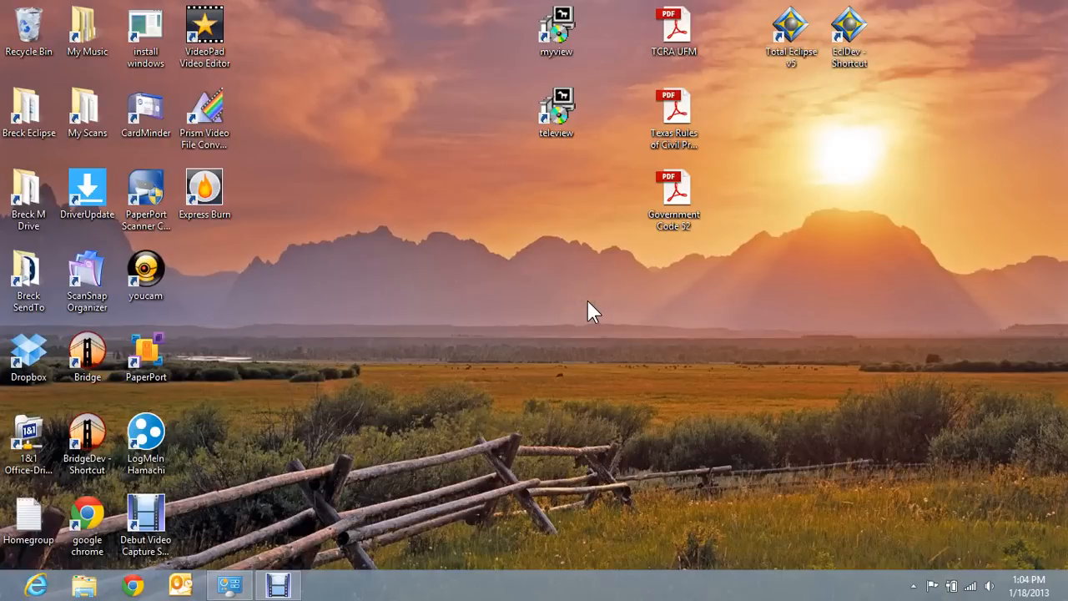
mouse_move(405, 400)
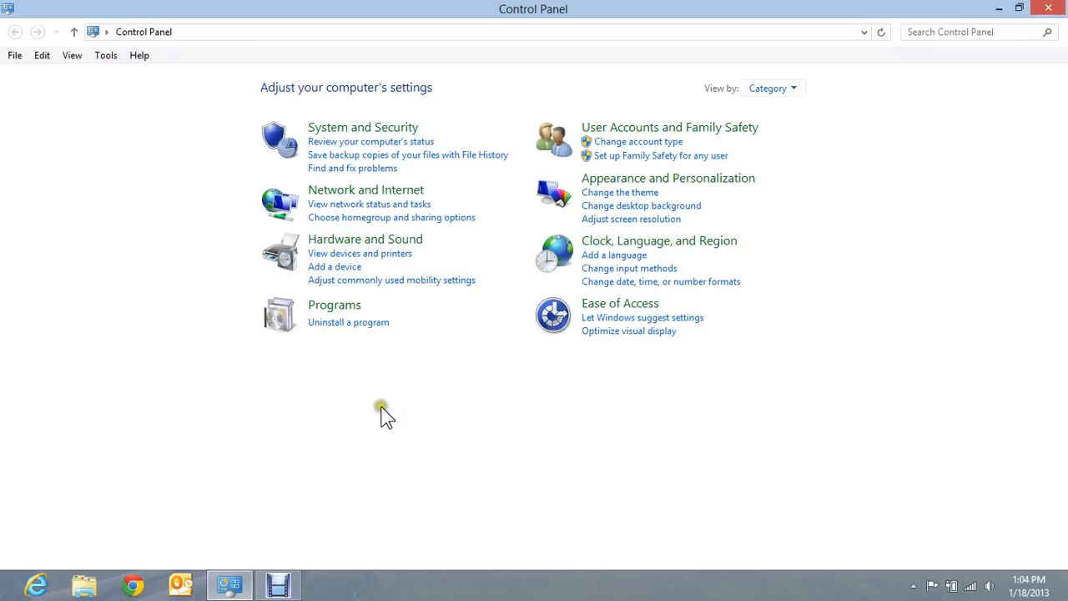
mouse_move(549, 412)
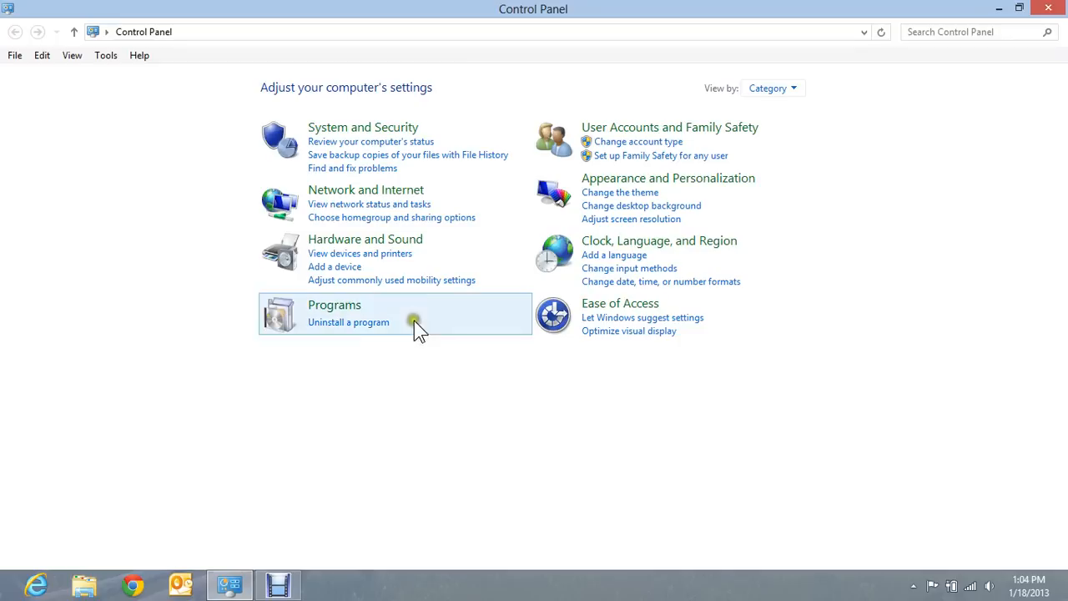
mouse_move(365, 239)
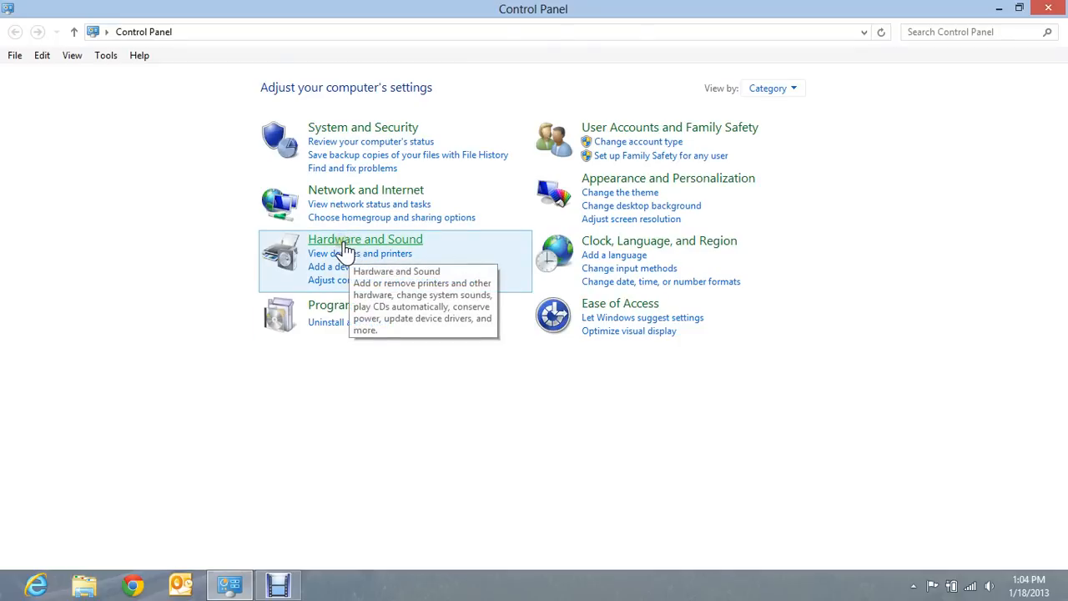
- Open Device Manager from the Hardware and Sound page of Control Panel
click(365, 239)
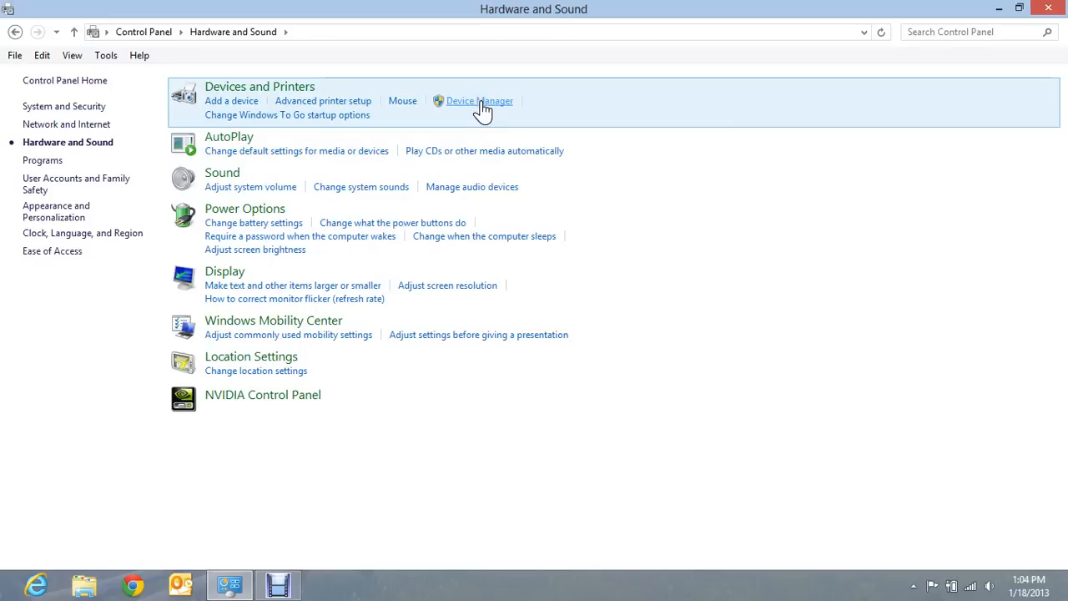
click(478, 101)
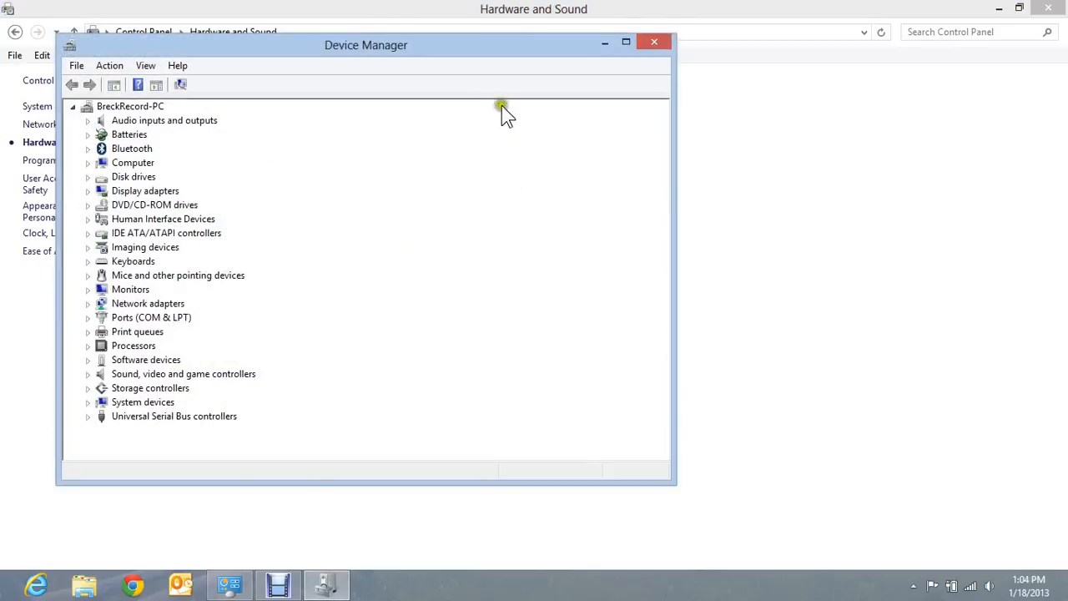
mouse_move(347, 114)
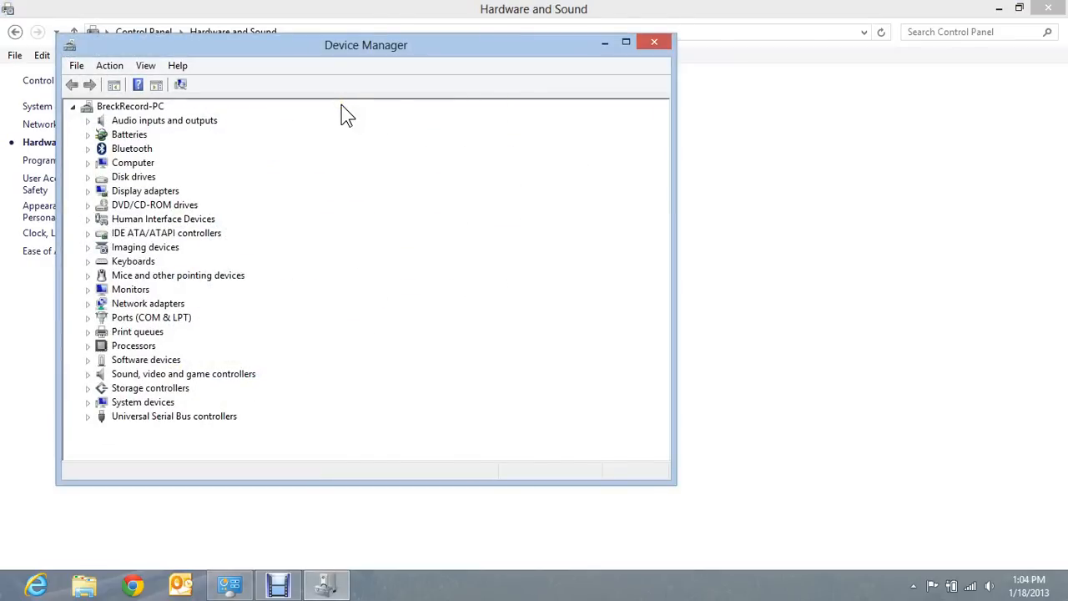
mouse_move(357, 186)
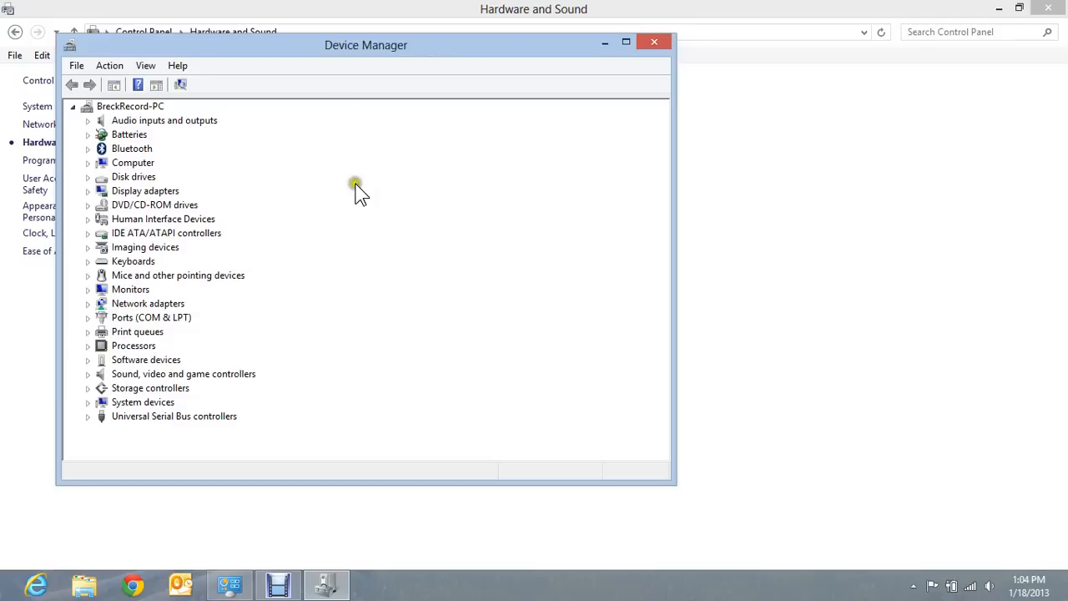
mouse_move(299, 320)
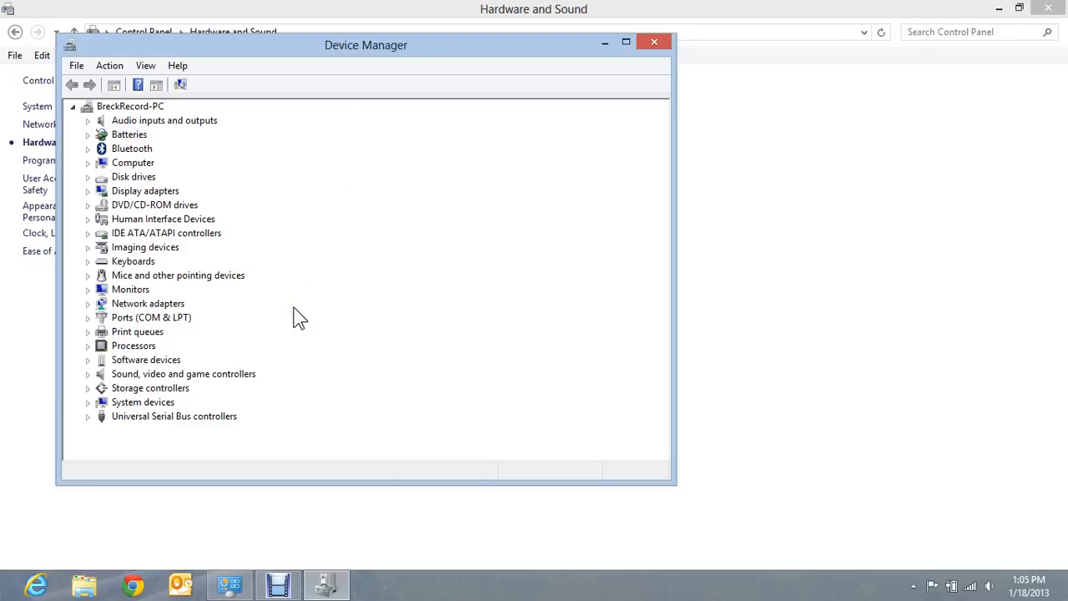
mouse_move(138, 280)
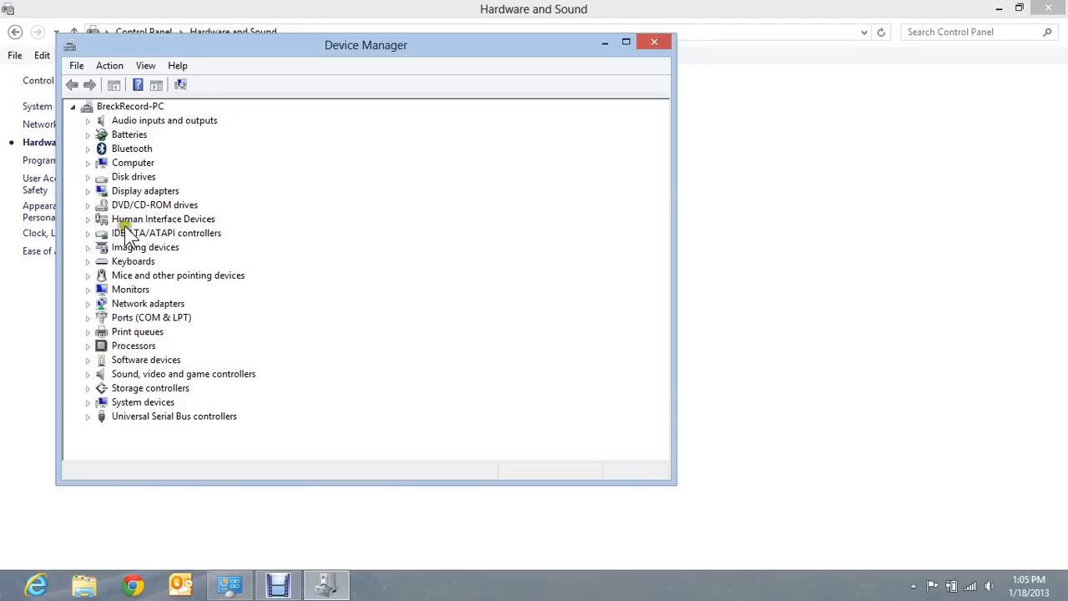
- Expand Human Interface Devices and view, then close, the Bluetooth HID Device's properties
click(88, 219)
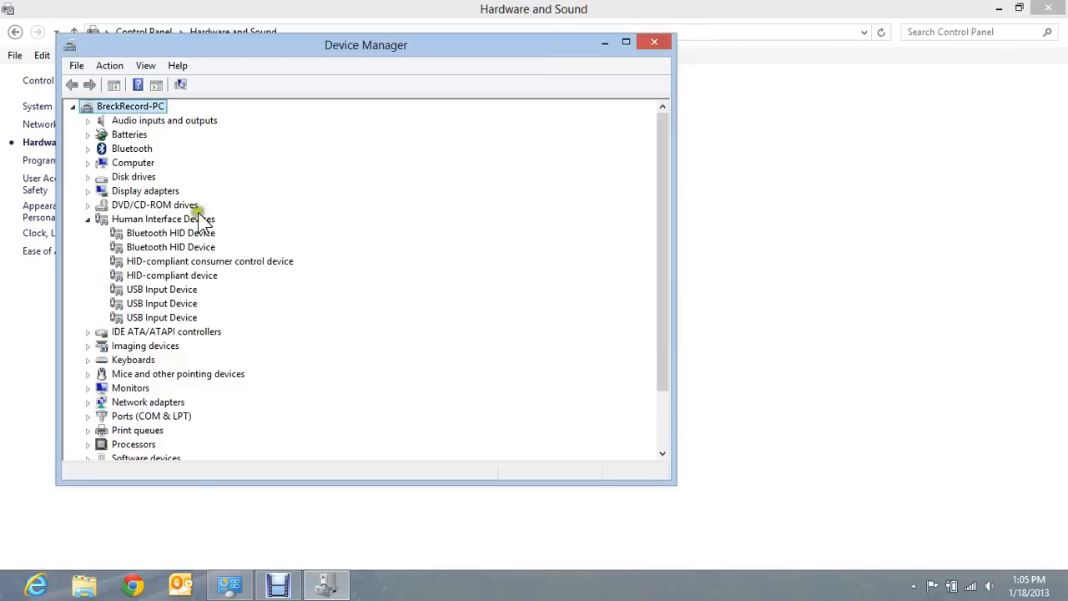
mouse_move(290, 221)
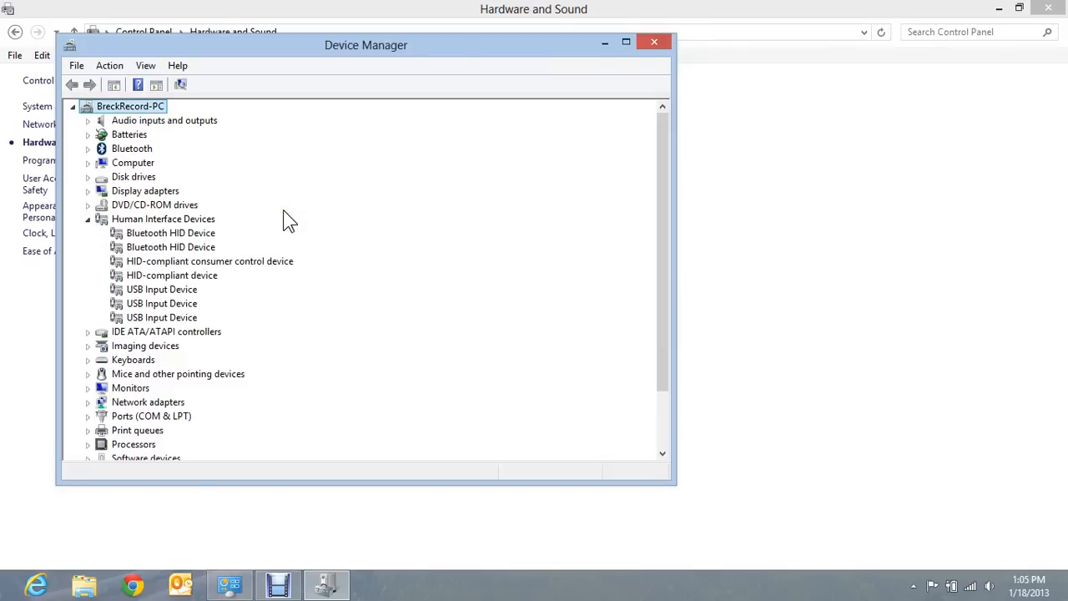
mouse_move(171, 305)
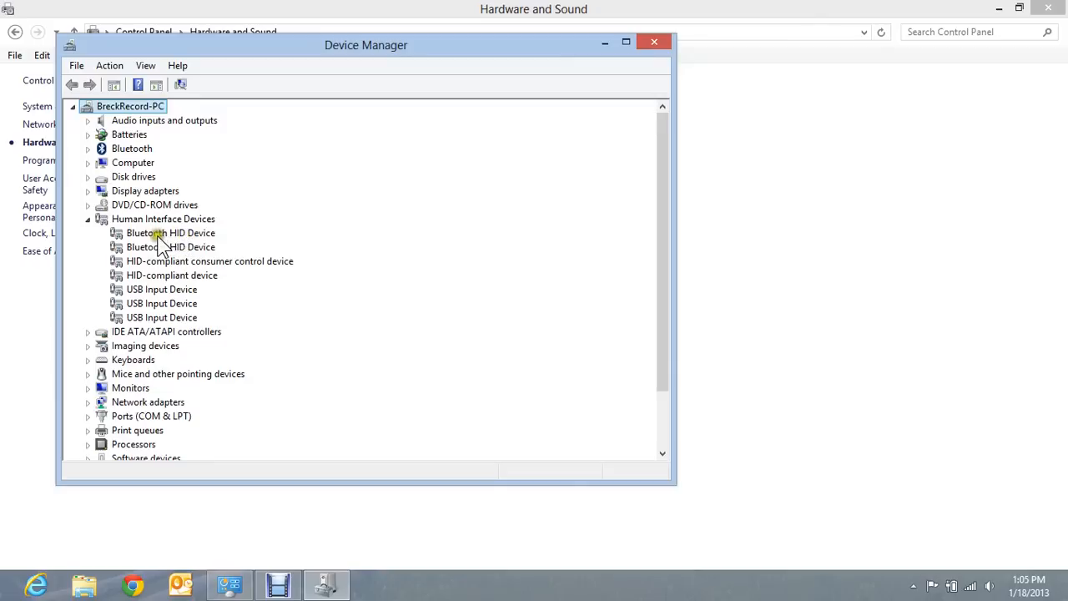
mouse_move(159, 240)
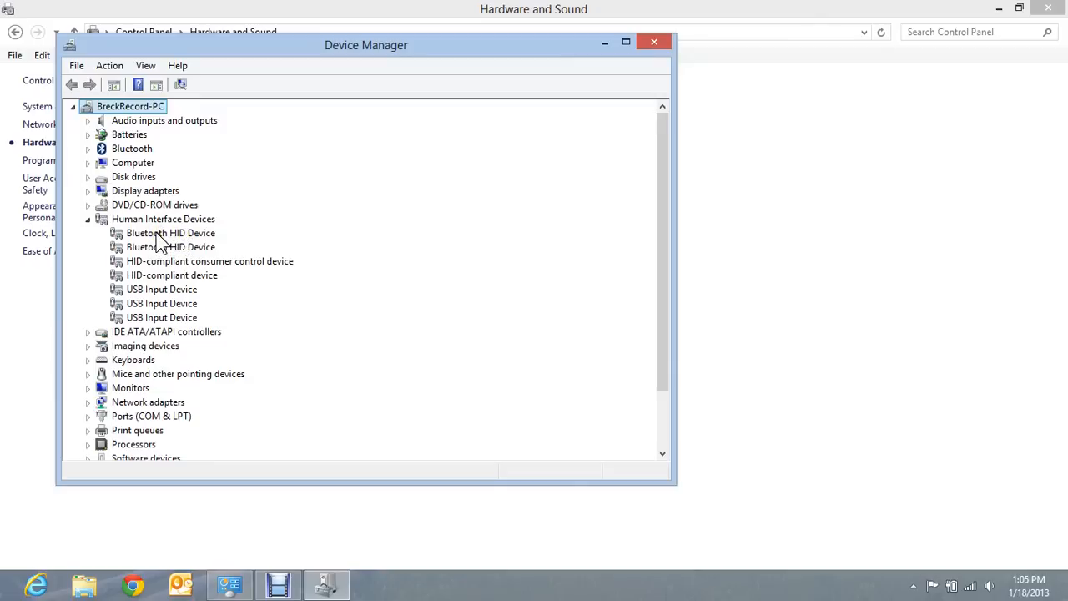
double_click(171, 233)
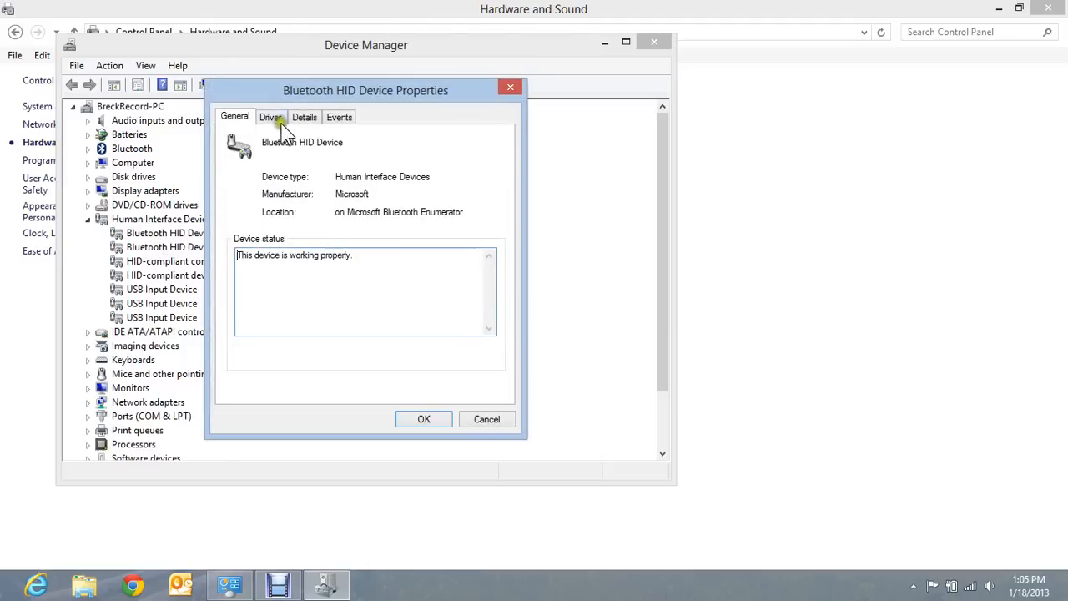
mouse_move(386, 117)
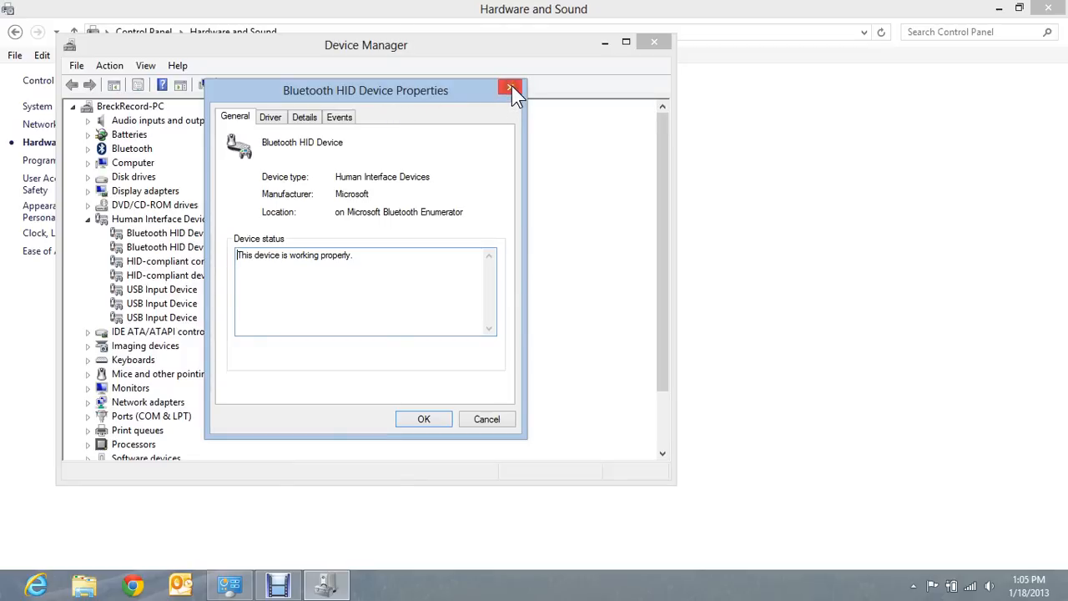
click(511, 89)
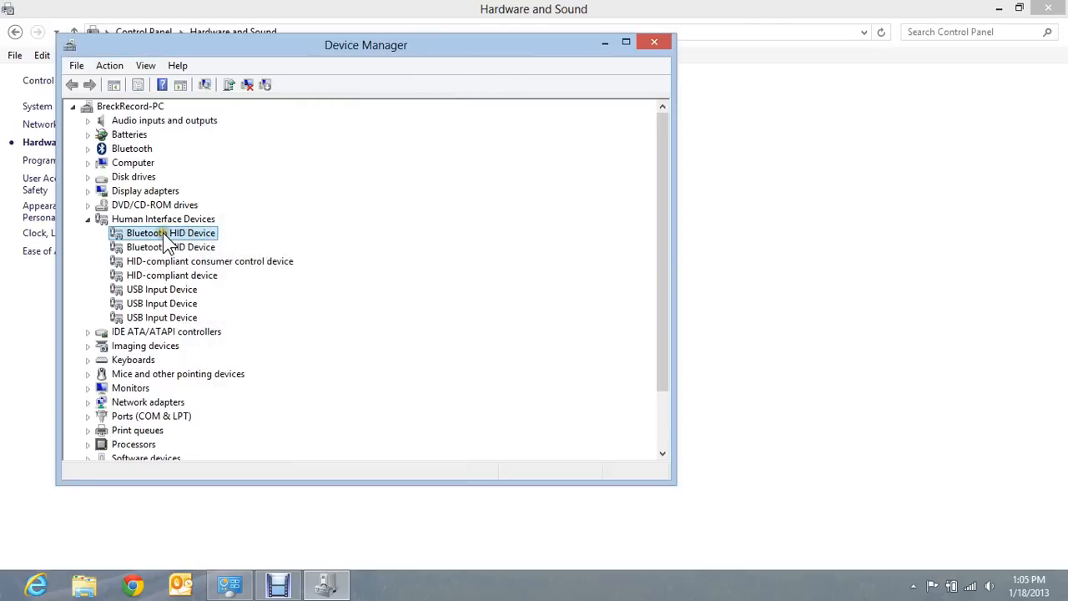
mouse_move(162, 303)
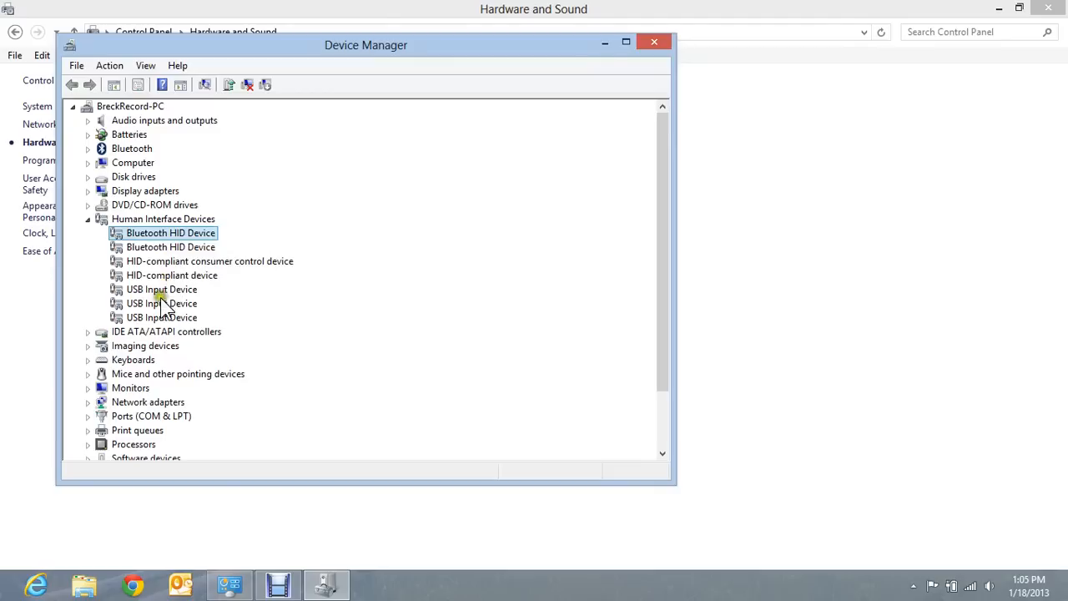
mouse_move(160, 296)
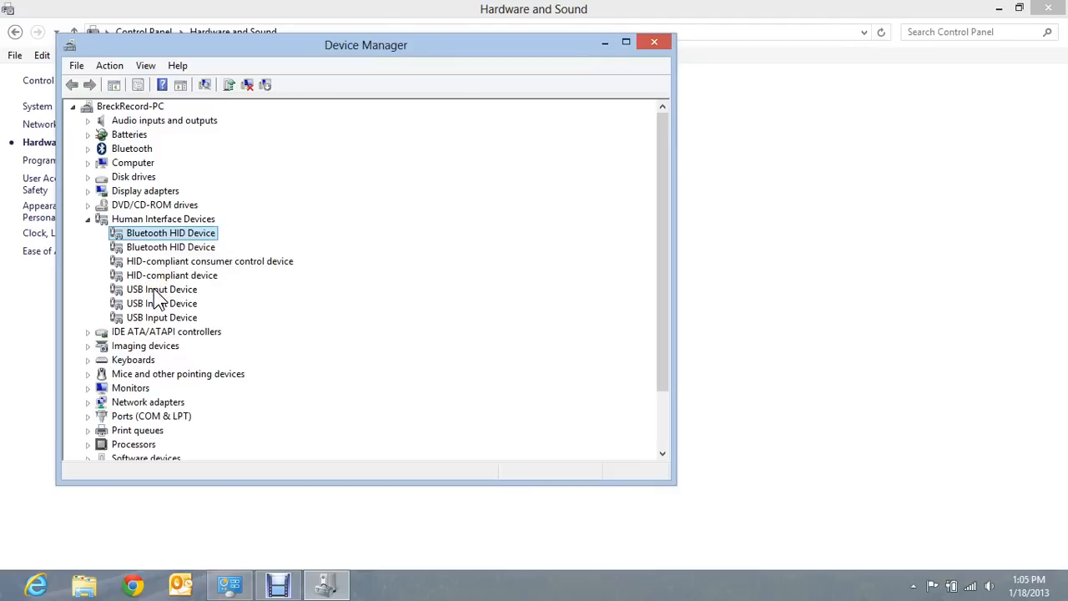
- Uncheck 'Allow the computer to turn off this device to save power' for the first USB Input Device
double_click(162, 289)
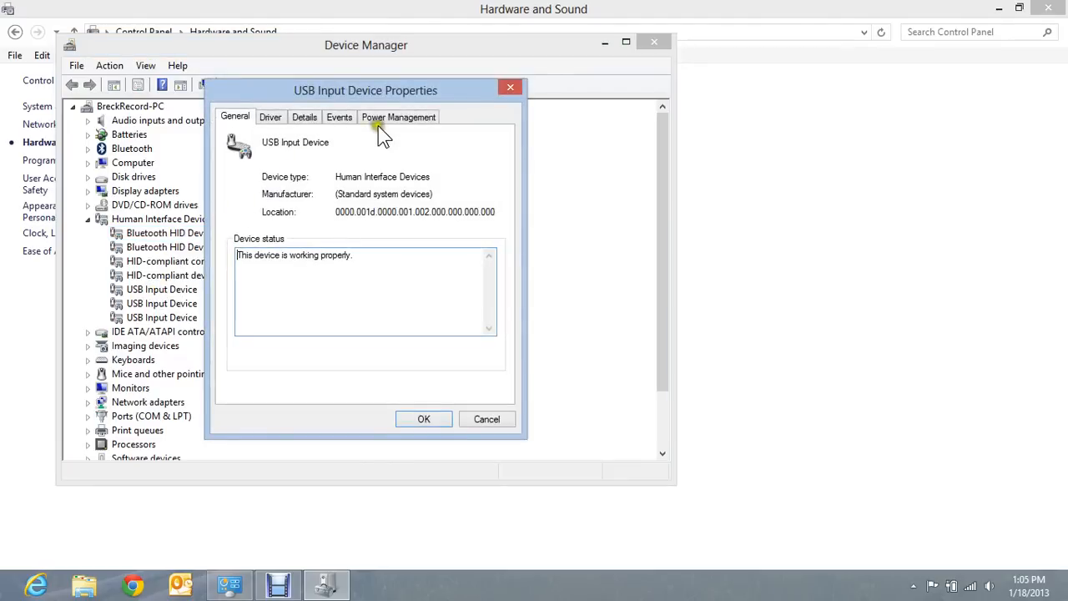
click(398, 116)
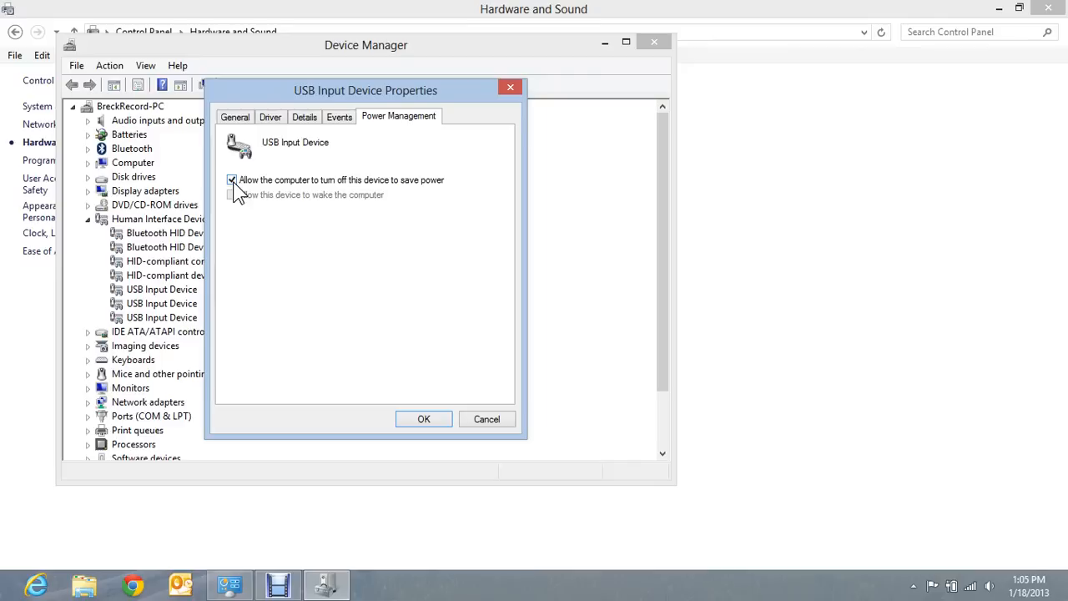
click(232, 179)
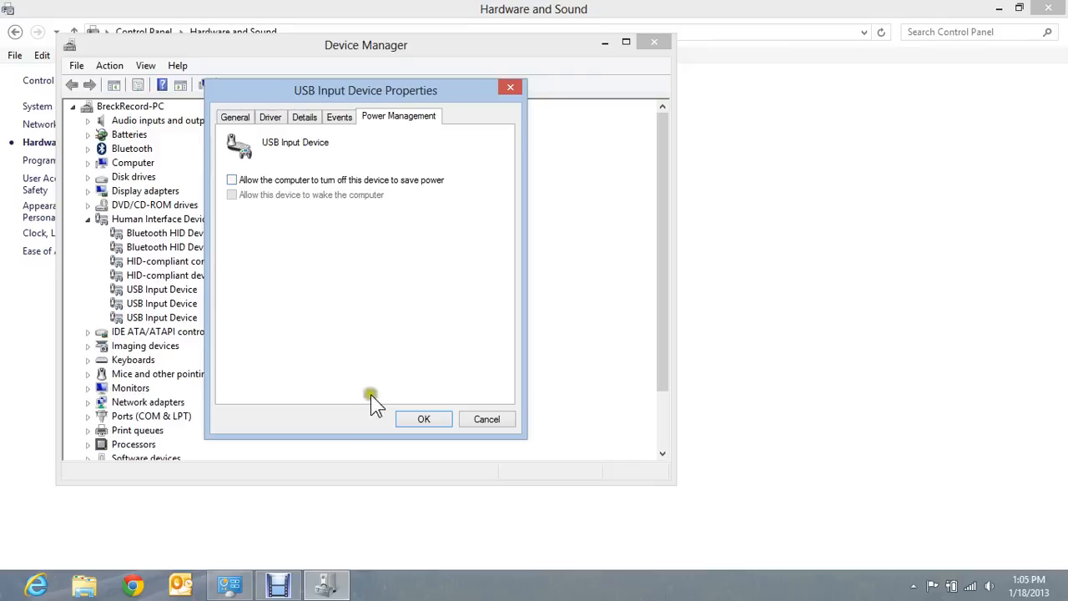
click(423, 418)
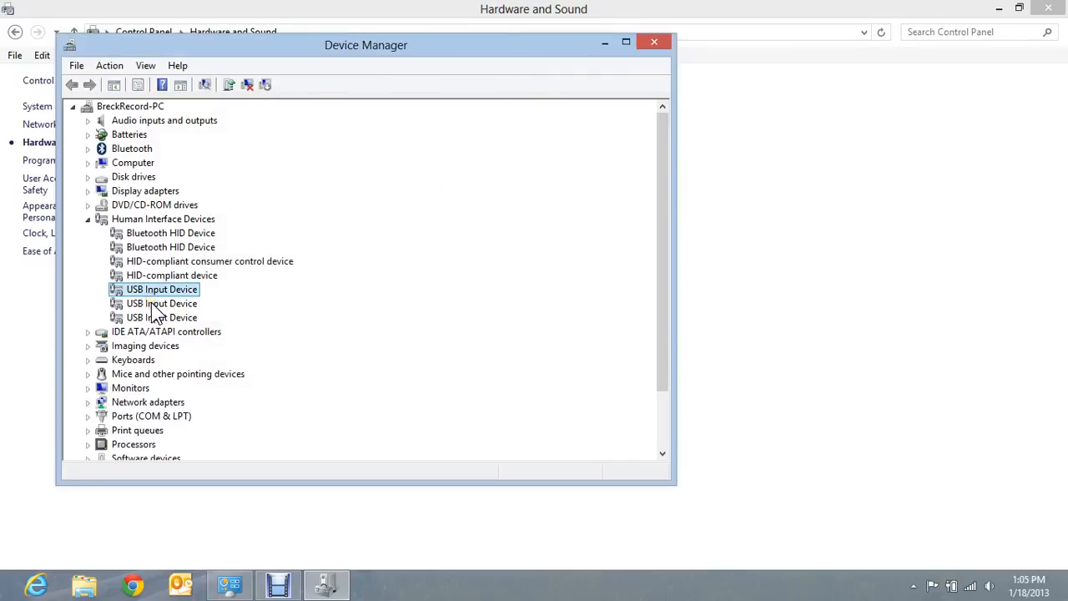
- Verify power-saving turn-off is unchecked on the second and third USB Input Devices
double_click(162, 288)
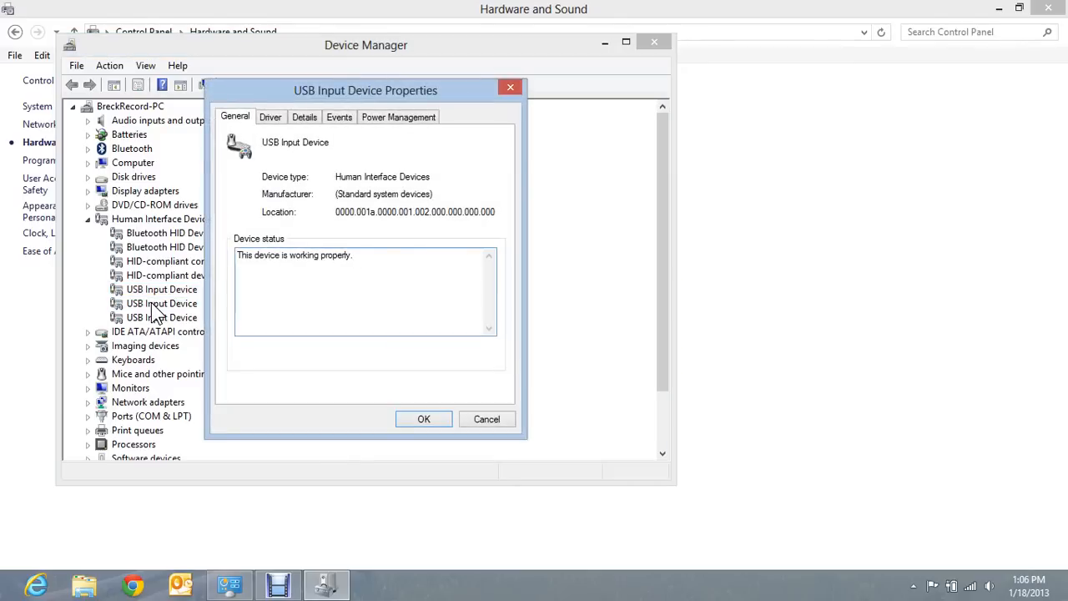
click(398, 116)
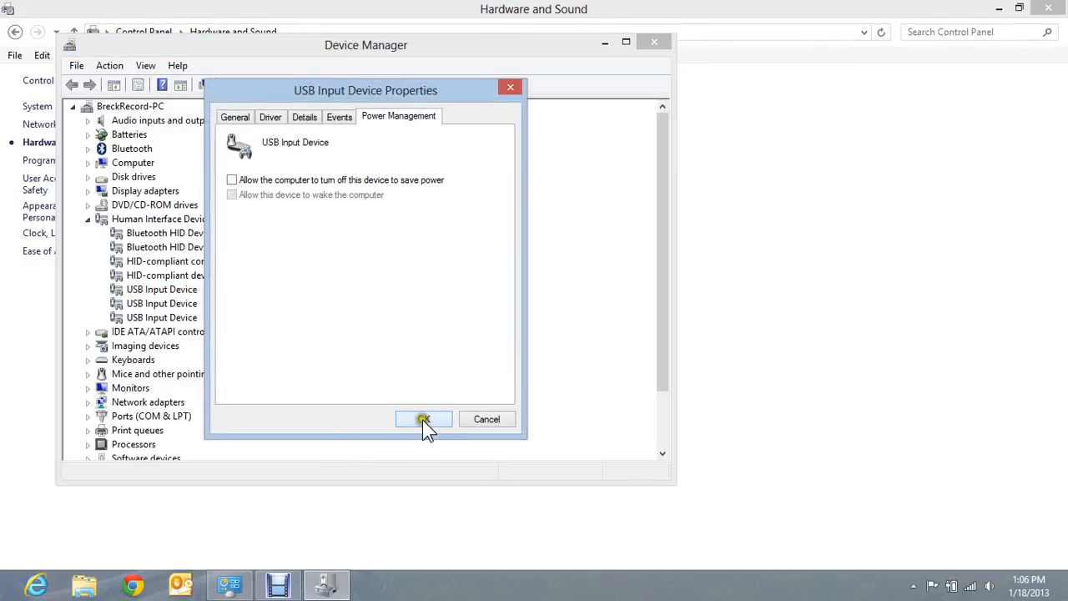
click(423, 419)
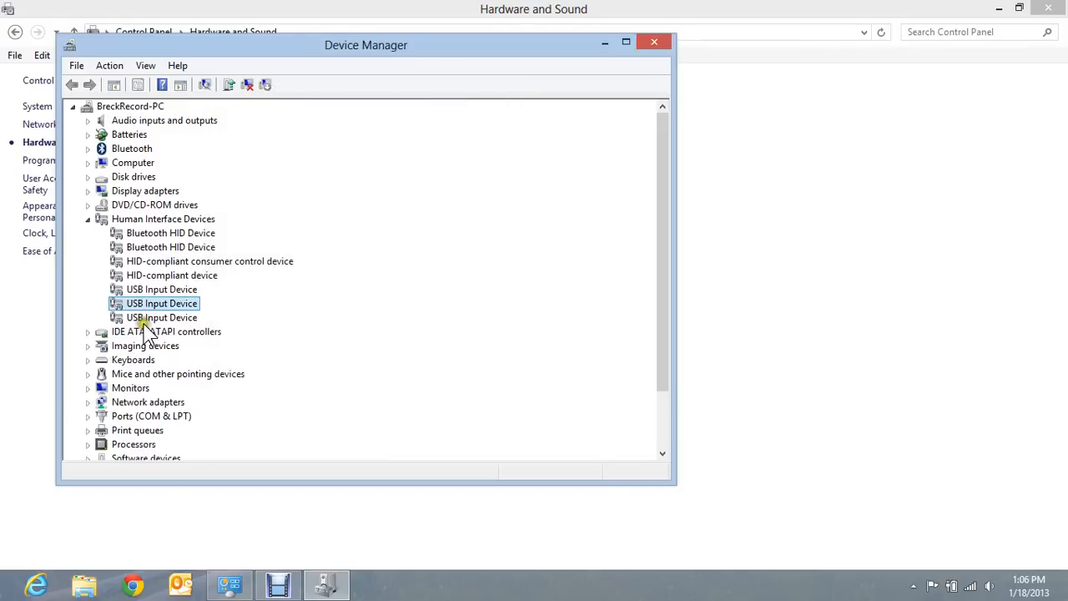
double_click(162, 303)
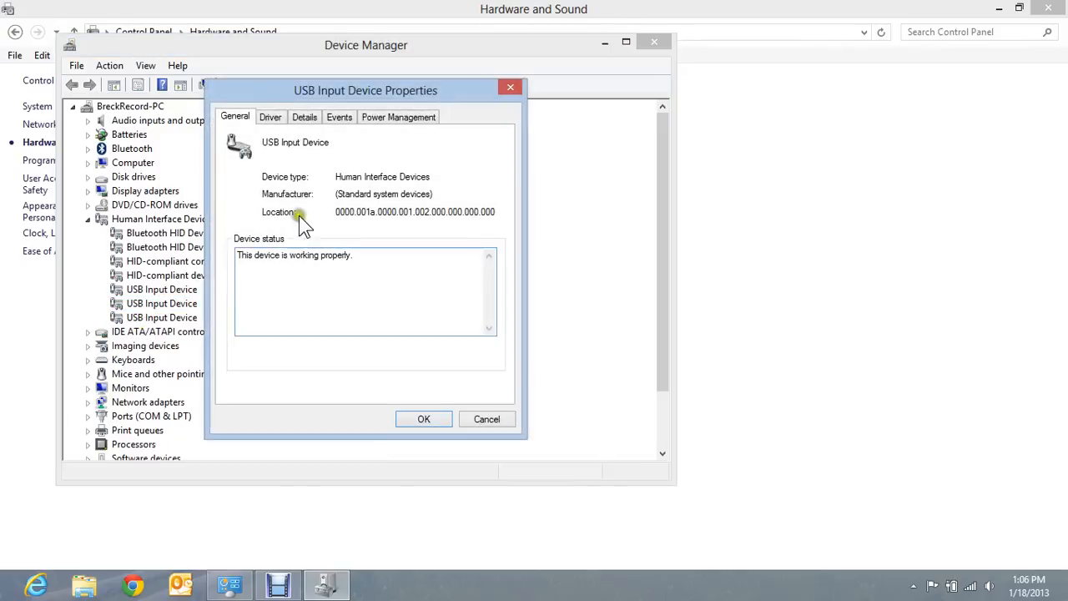
click(398, 116)
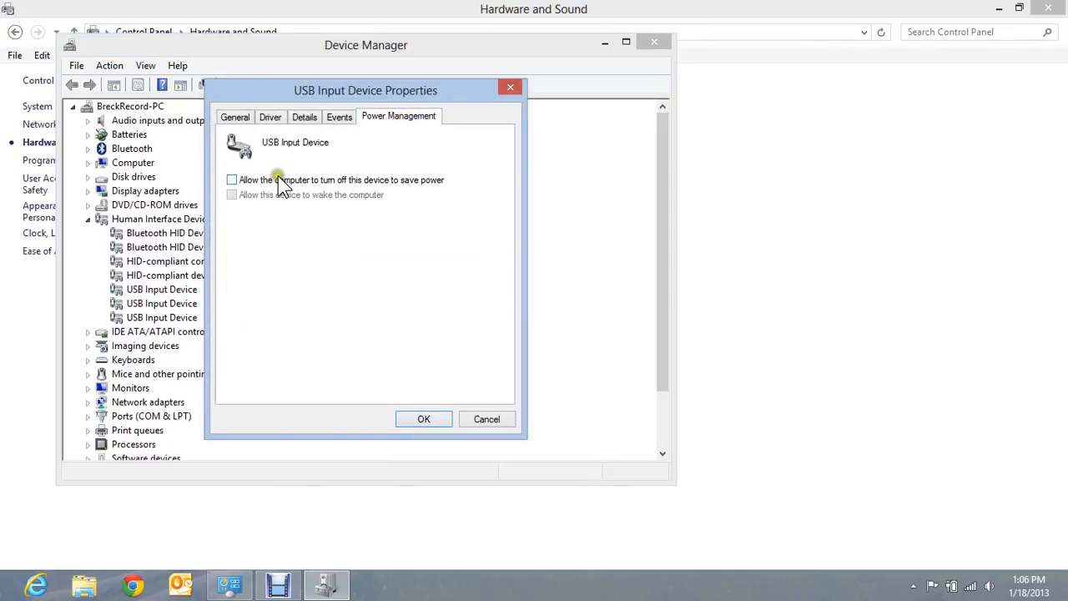
click(423, 419)
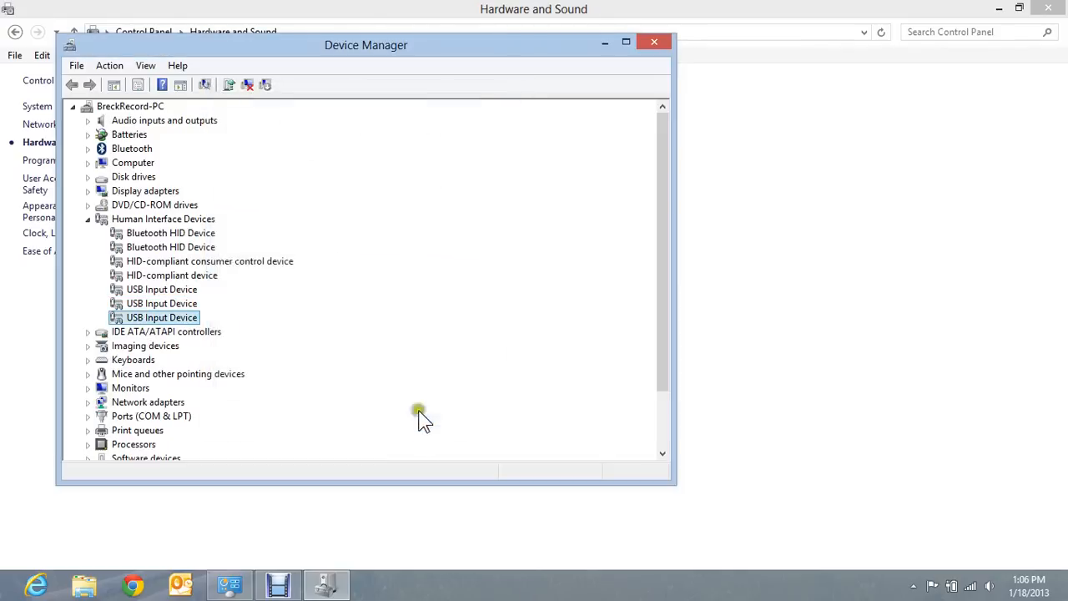
mouse_move(440, 346)
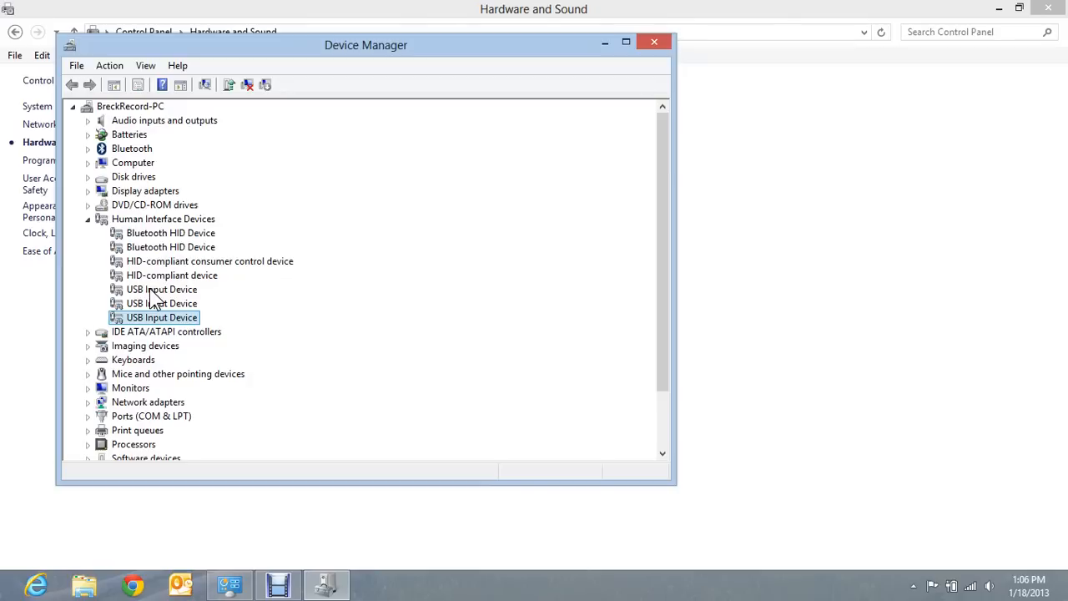
mouse_move(104, 429)
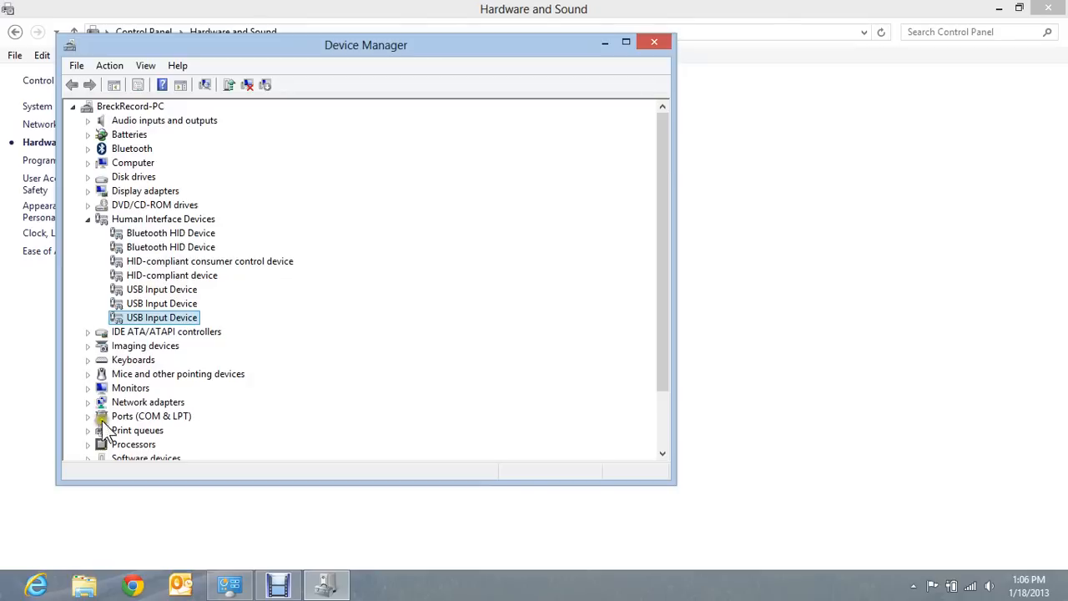
- Expand Ports (COM & LPT) to show the two Standard Serial over Bluetooth link ports
click(87, 415)
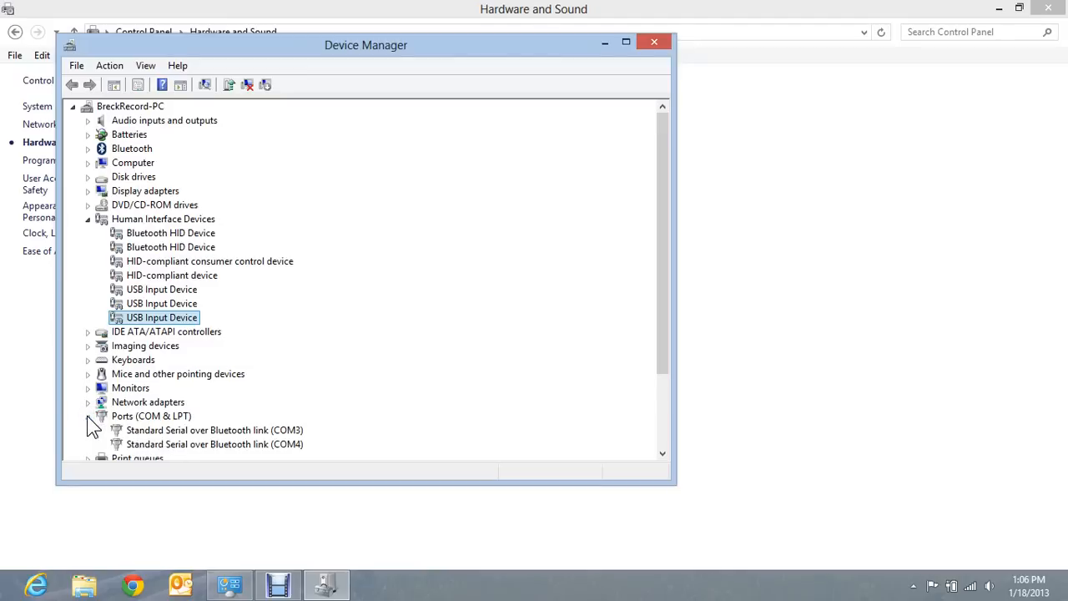
mouse_move(154, 421)
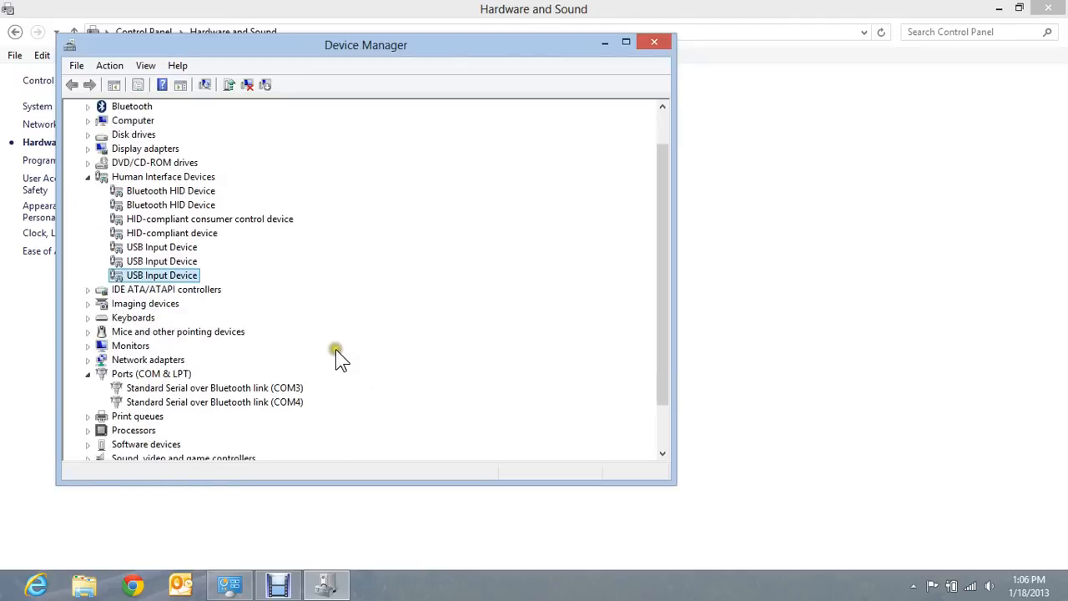
mouse_move(298, 322)
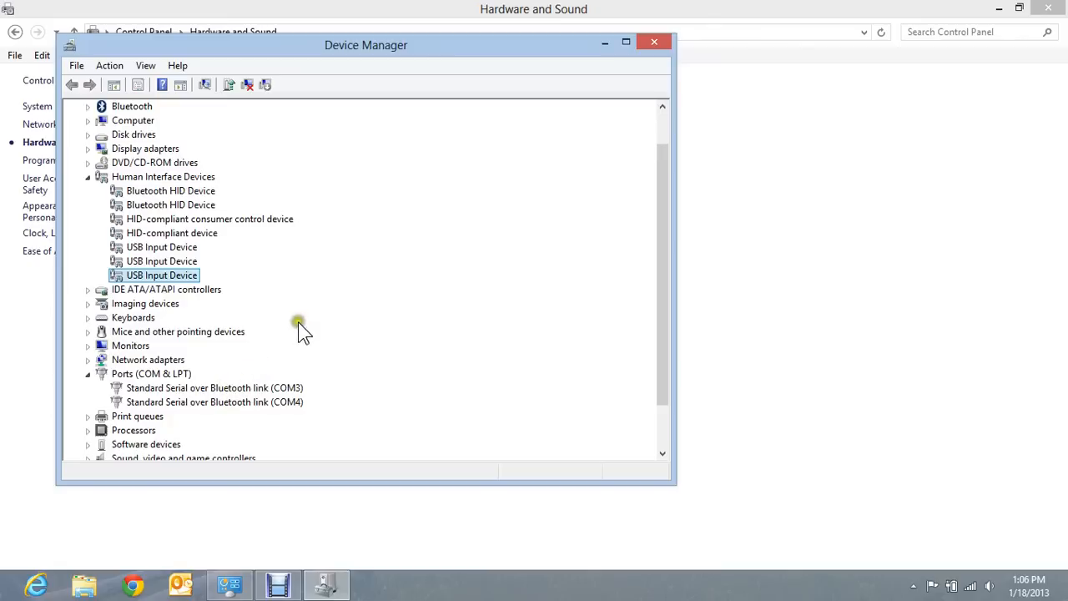
scroll(down, 3)
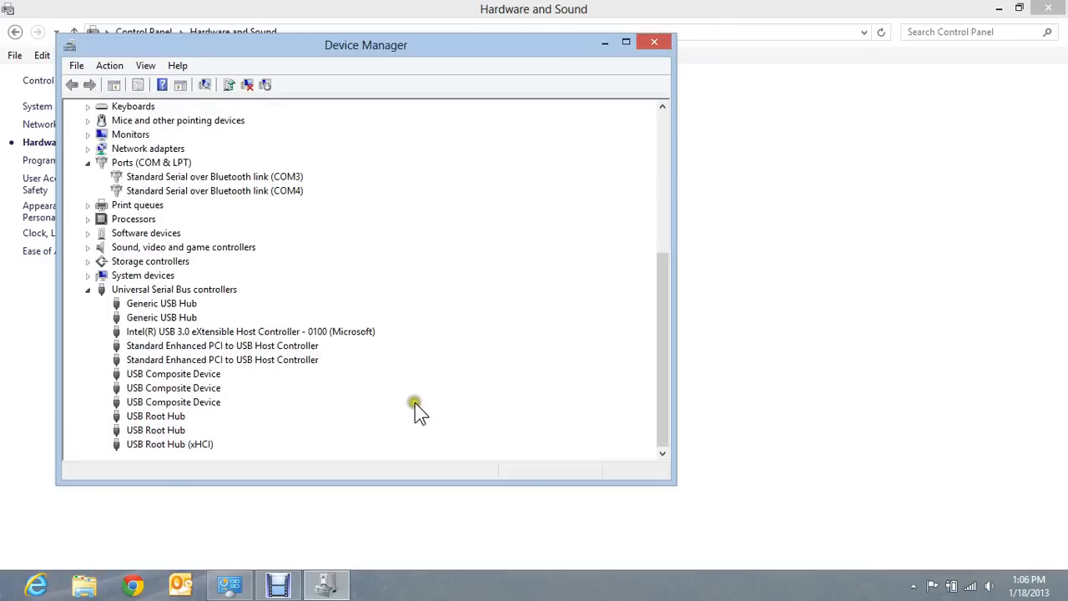
mouse_move(296, 392)
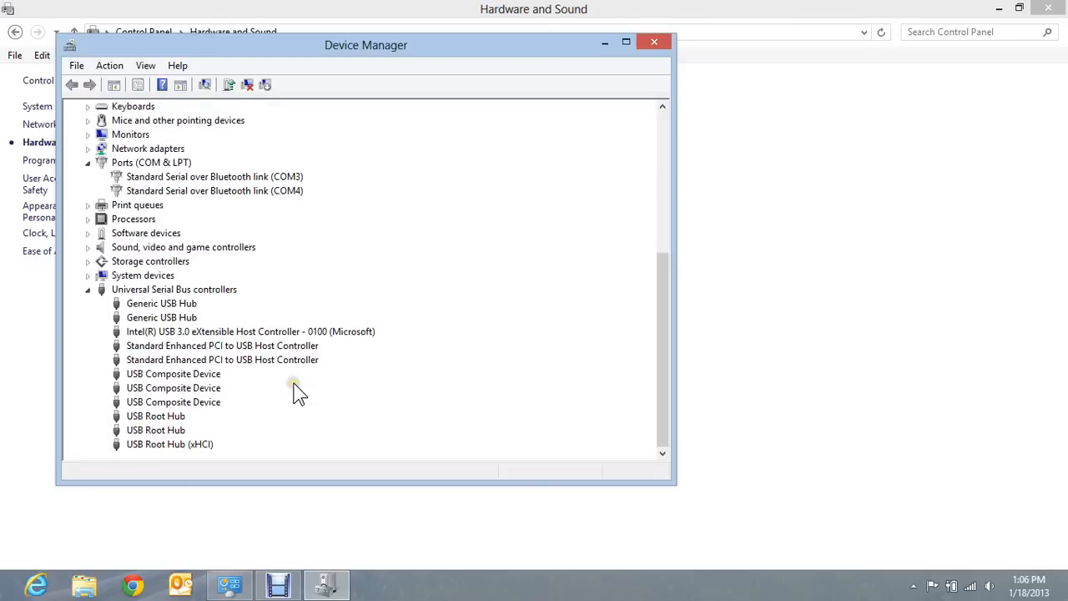
mouse_move(185, 377)
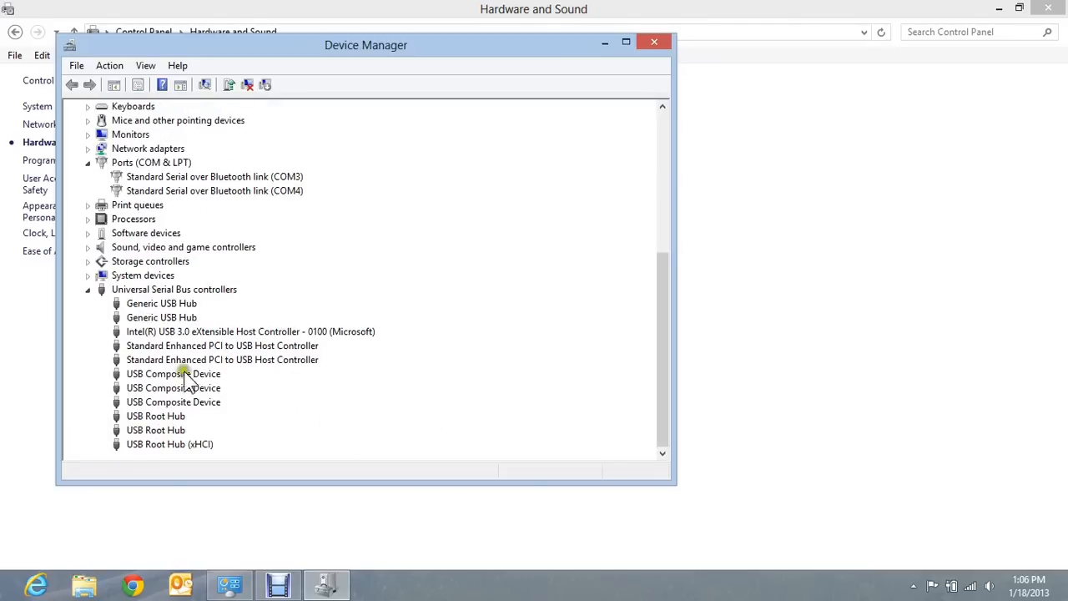
mouse_move(146, 307)
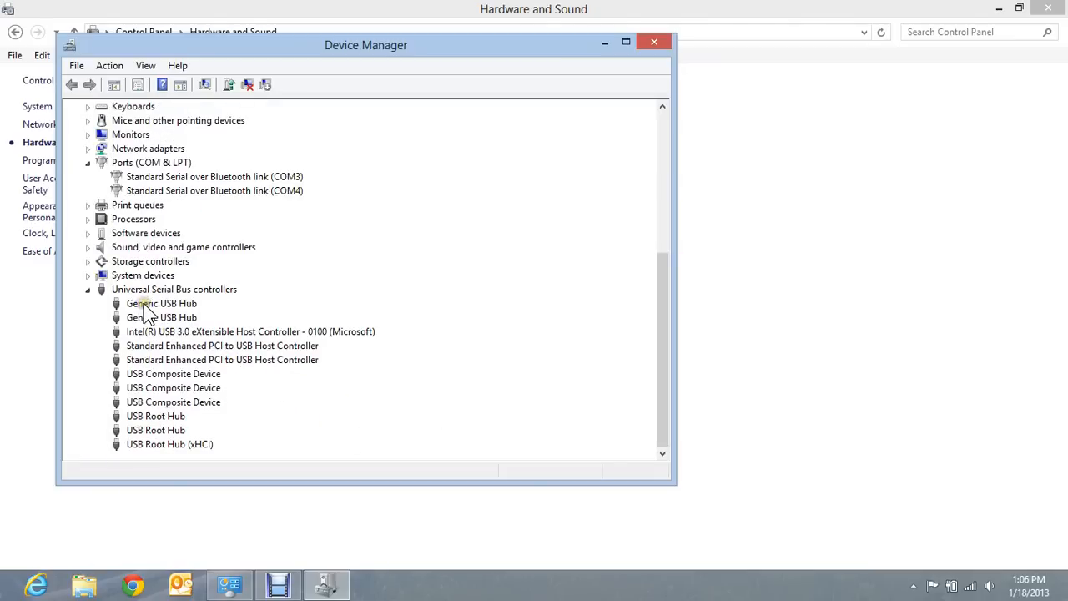
- Check the Power Management setting on each Generic USB Hub and close their properties
double_click(162, 303)
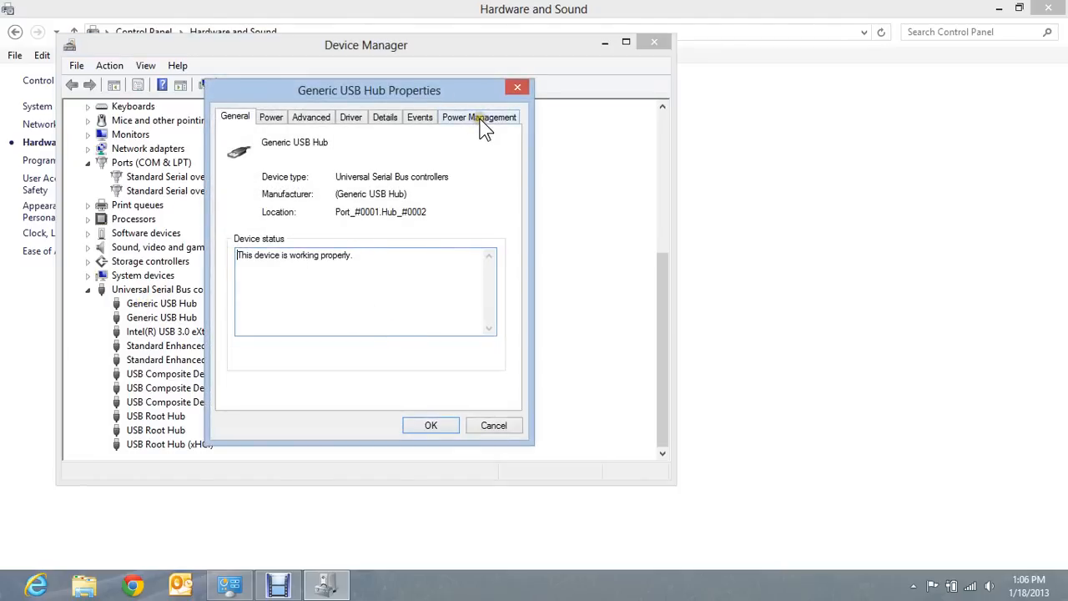
click(479, 116)
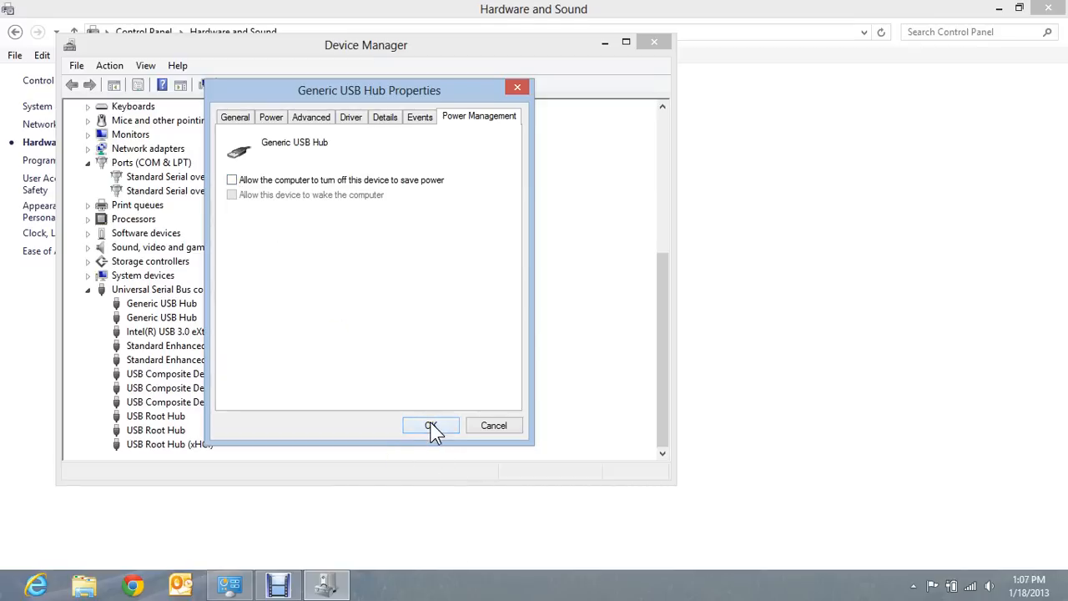
click(431, 426)
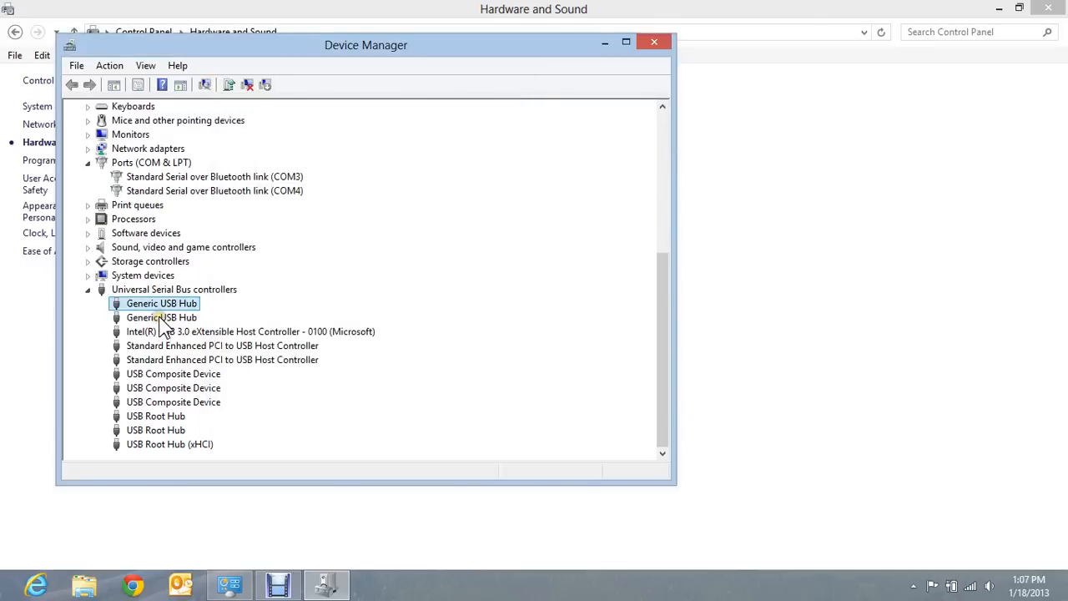
double_click(162, 303)
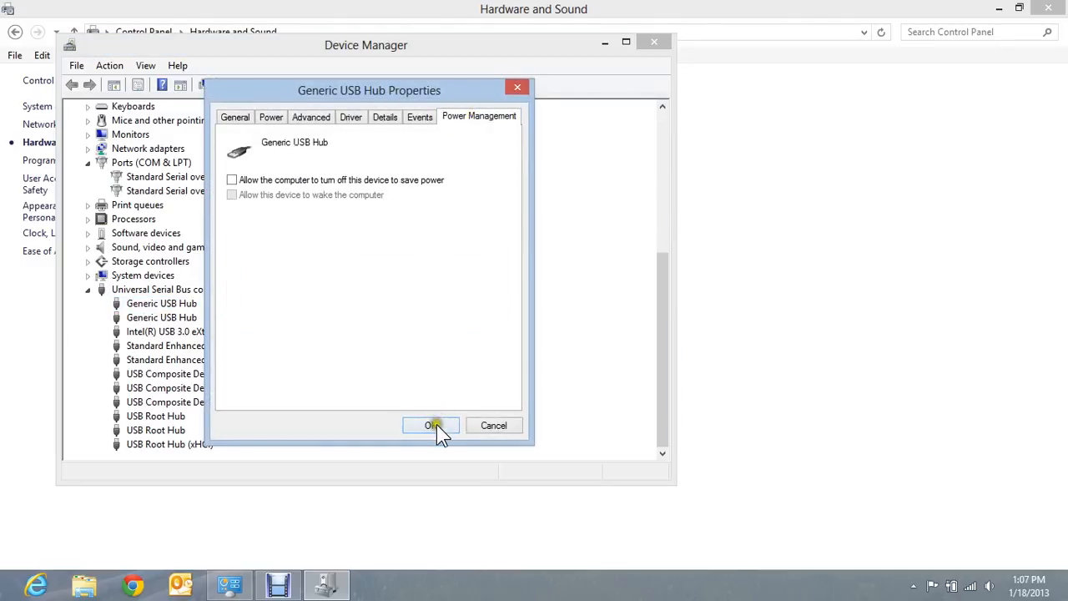
click(431, 426)
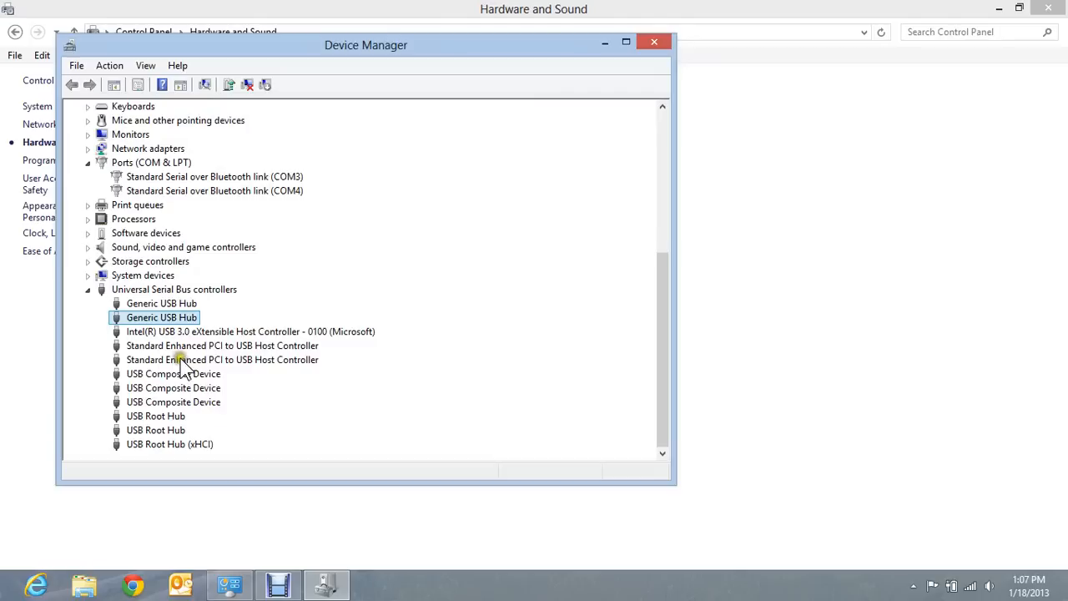
mouse_move(159, 376)
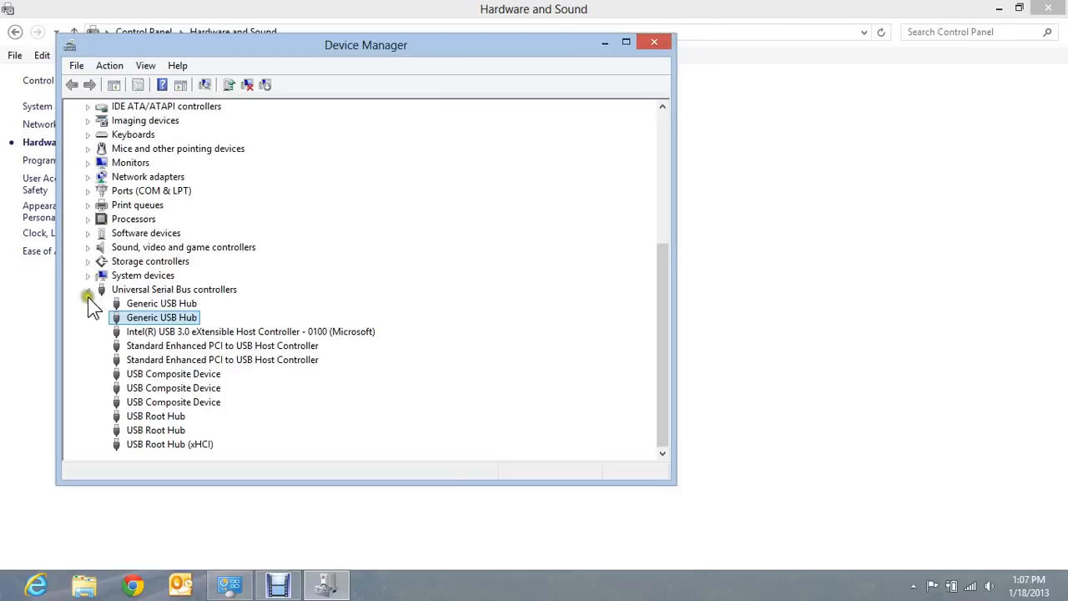
- Collapse Universal Serial Bus controllers, expand Network adapters and select Intel Centrino Advanced-N 6235
click(88, 290)
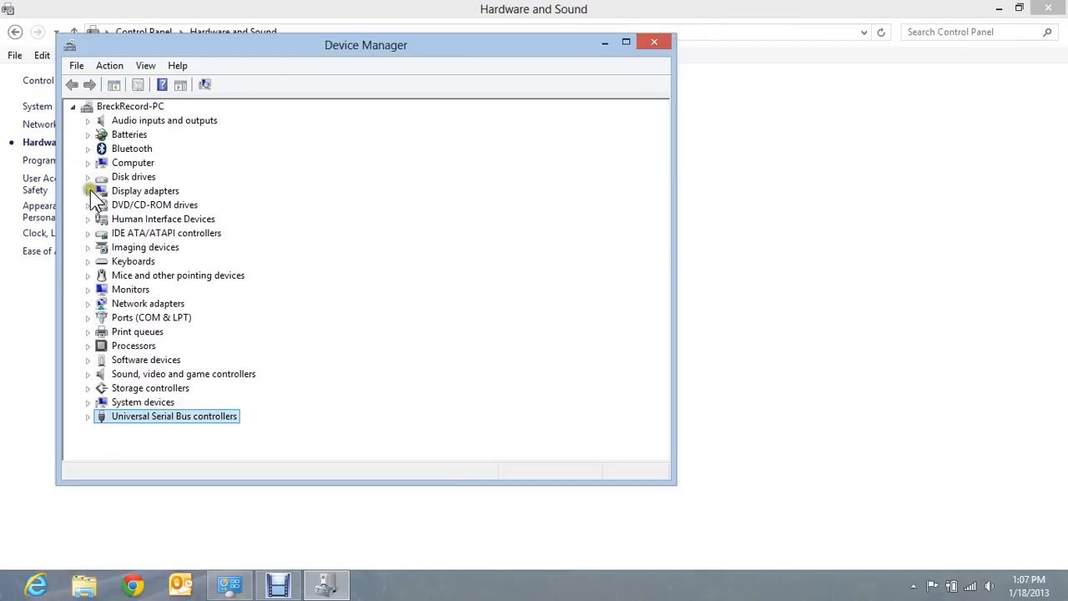
mouse_move(134, 296)
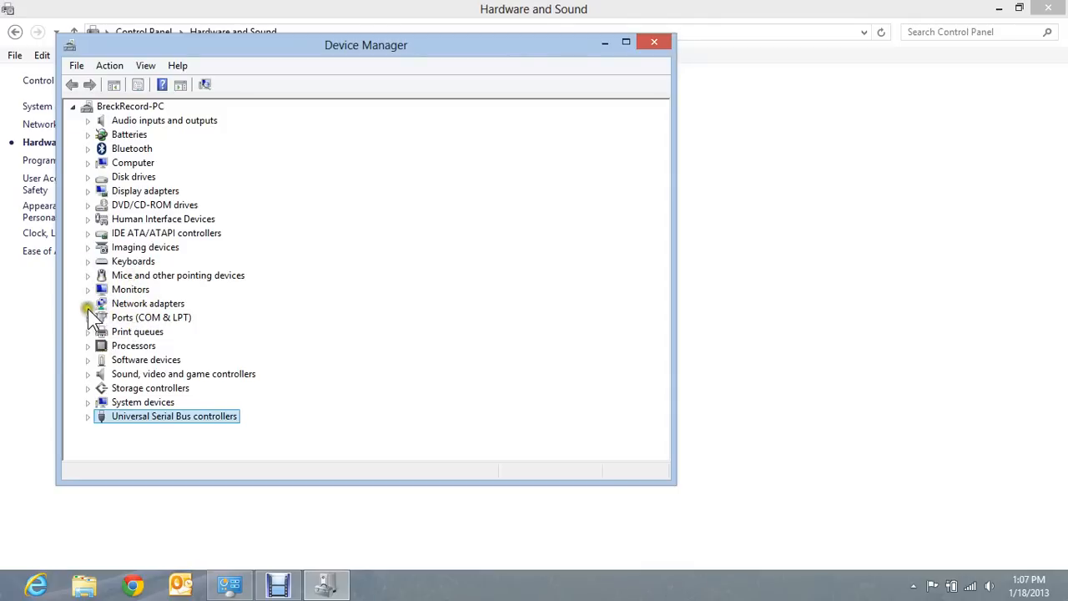
click(88, 303)
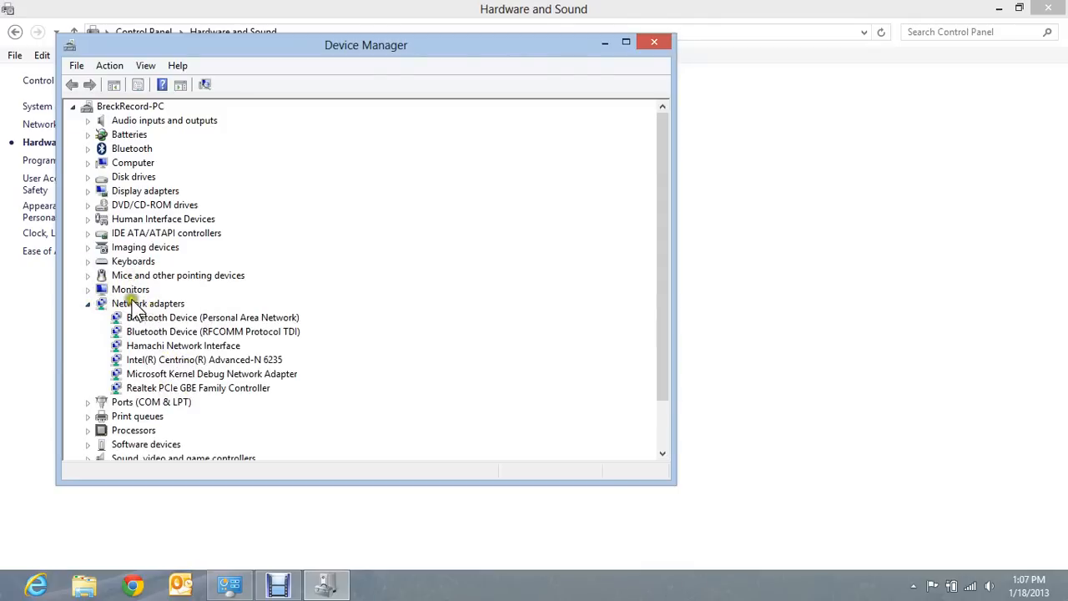
click(204, 359)
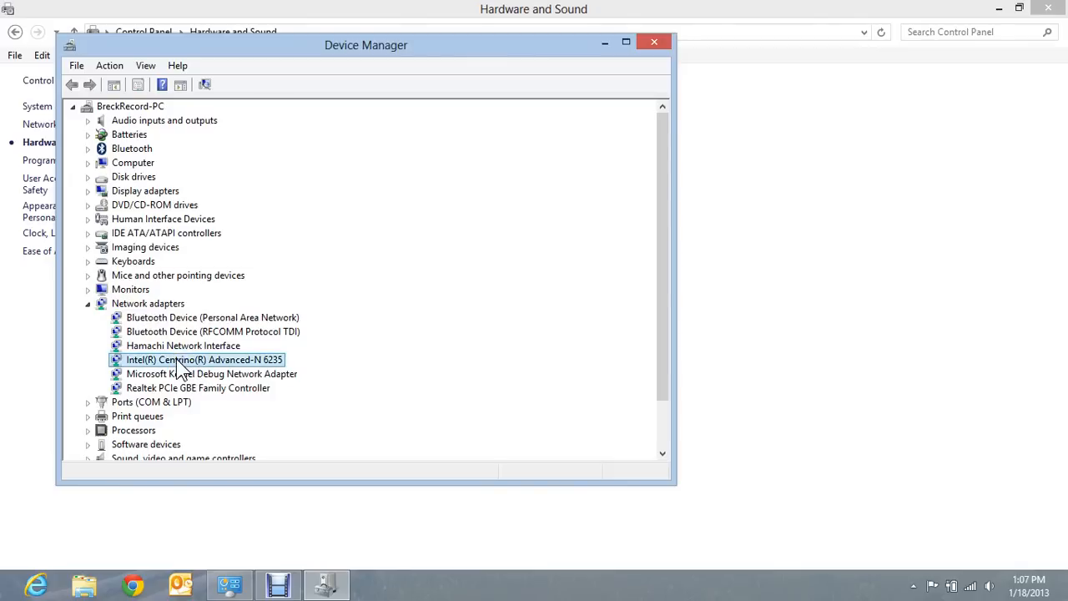
click(205, 359)
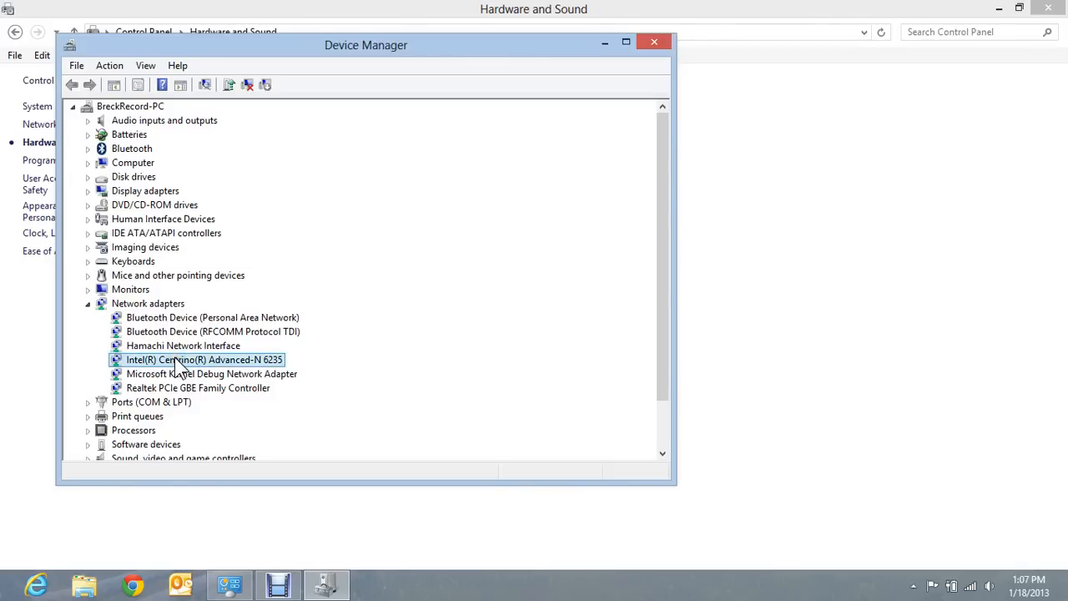
- Confirm the Intel Centrino Advanced-N 6235's Power Management tab has the save-power box unchecked
double_click(205, 358)
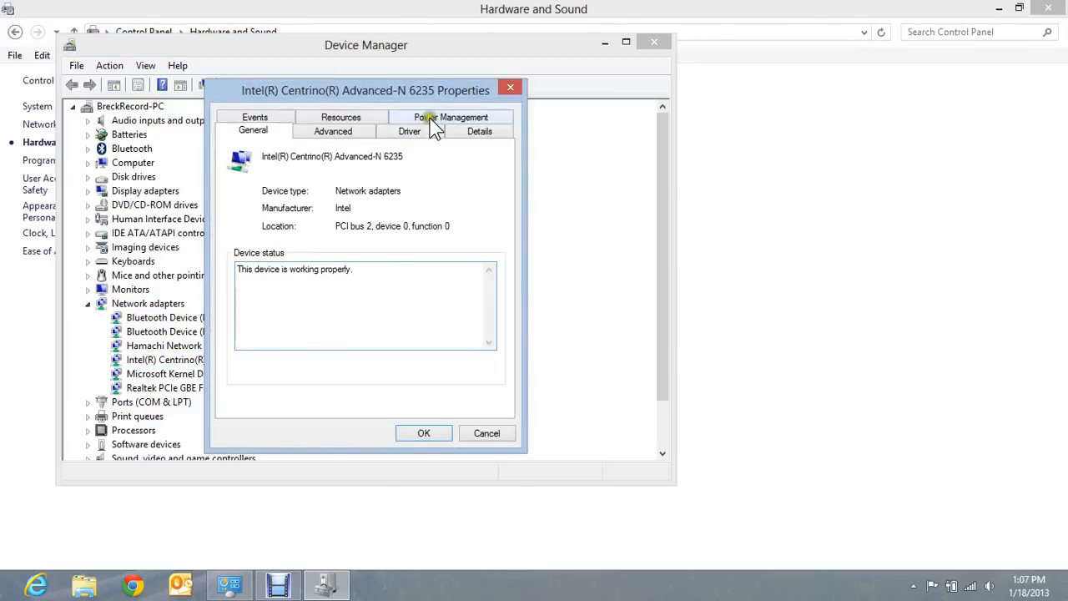
click(451, 117)
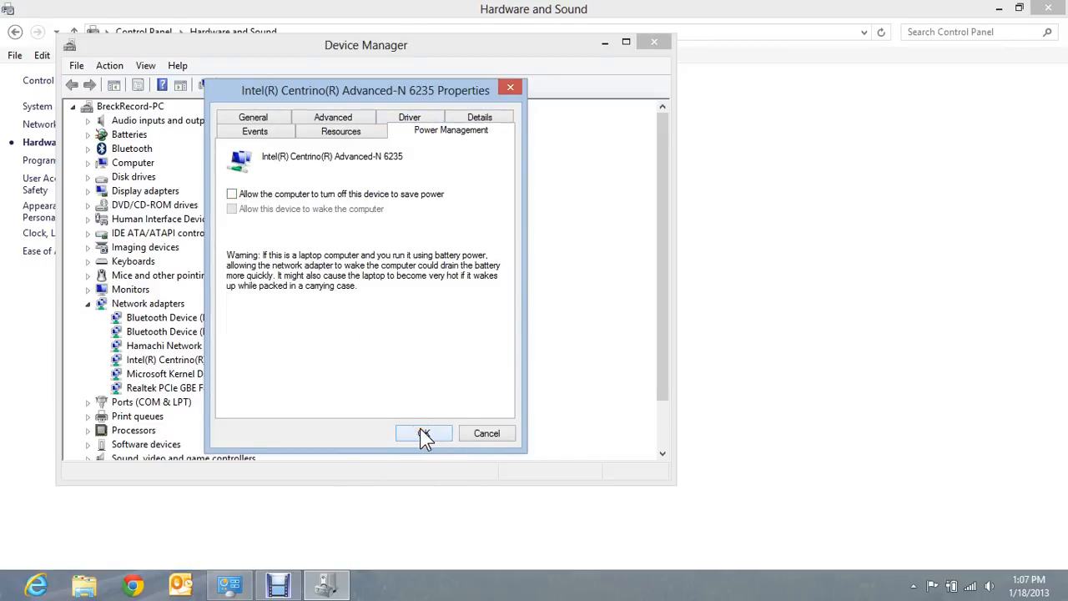
click(424, 432)
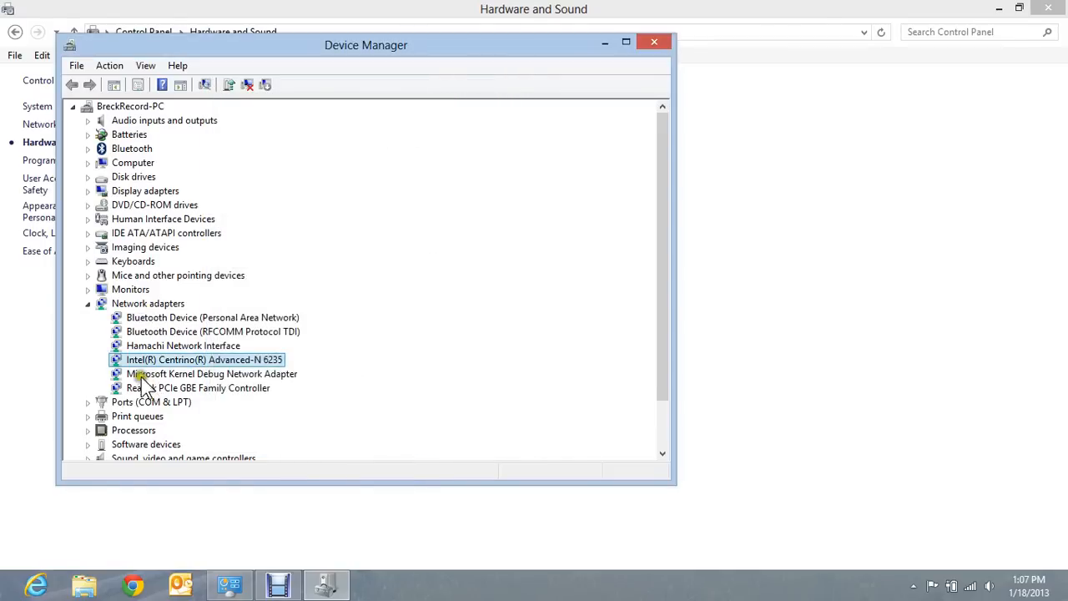
mouse_move(654, 42)
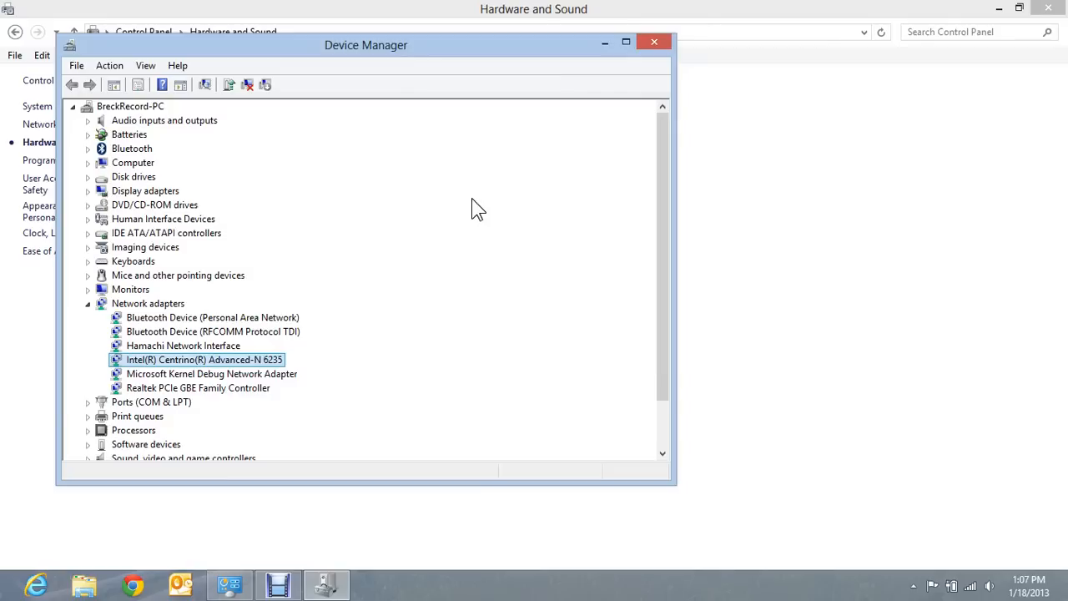
mouse_move(555, 105)
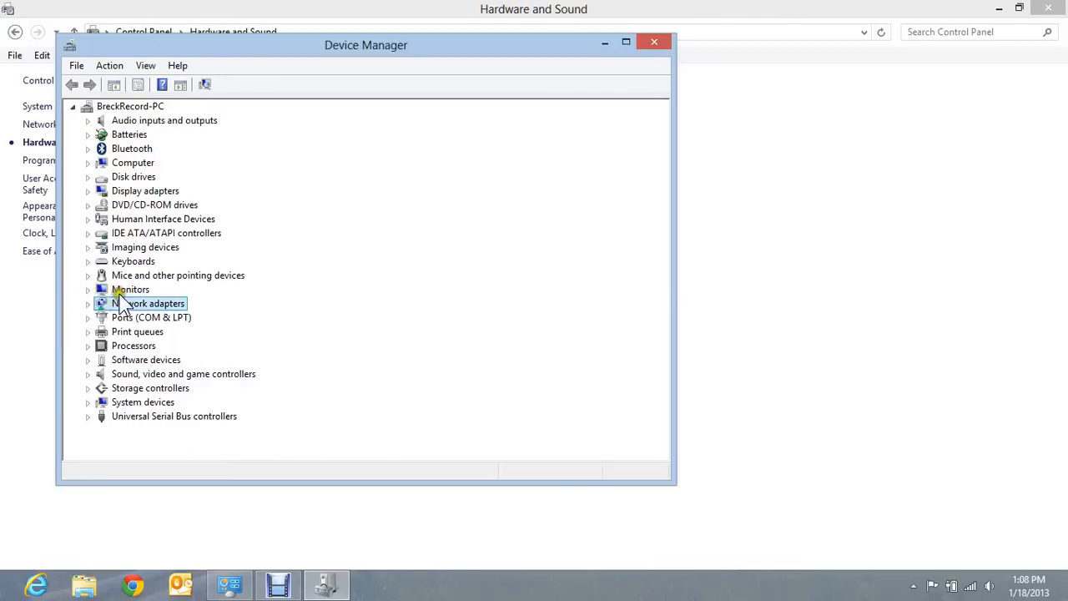
mouse_move(417, 242)
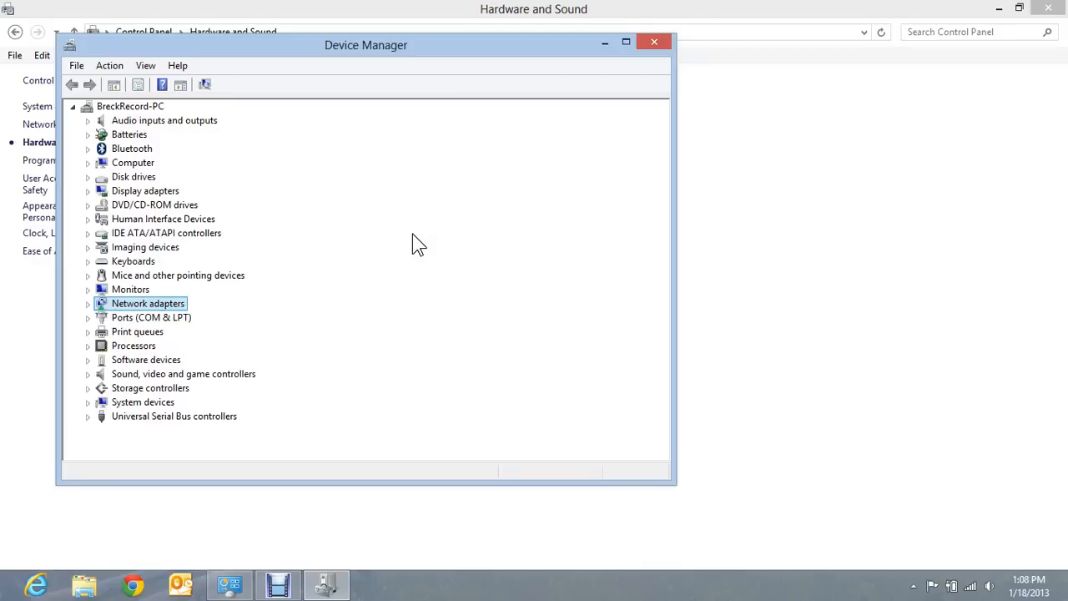
- Close Device Manager, returning to the Hardware and Sound page
click(654, 42)
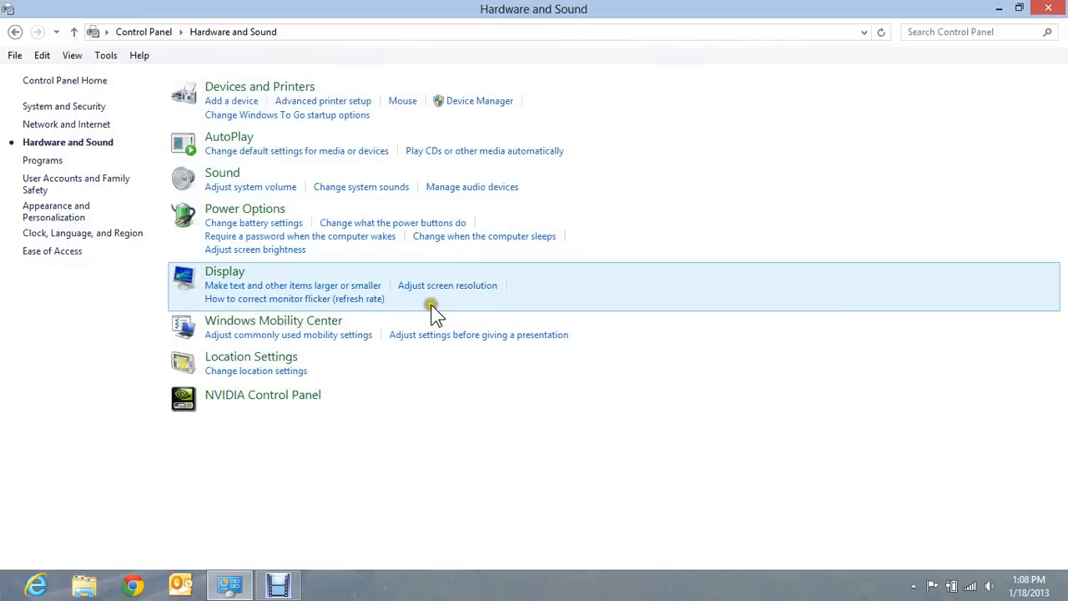
mouse_move(421, 397)
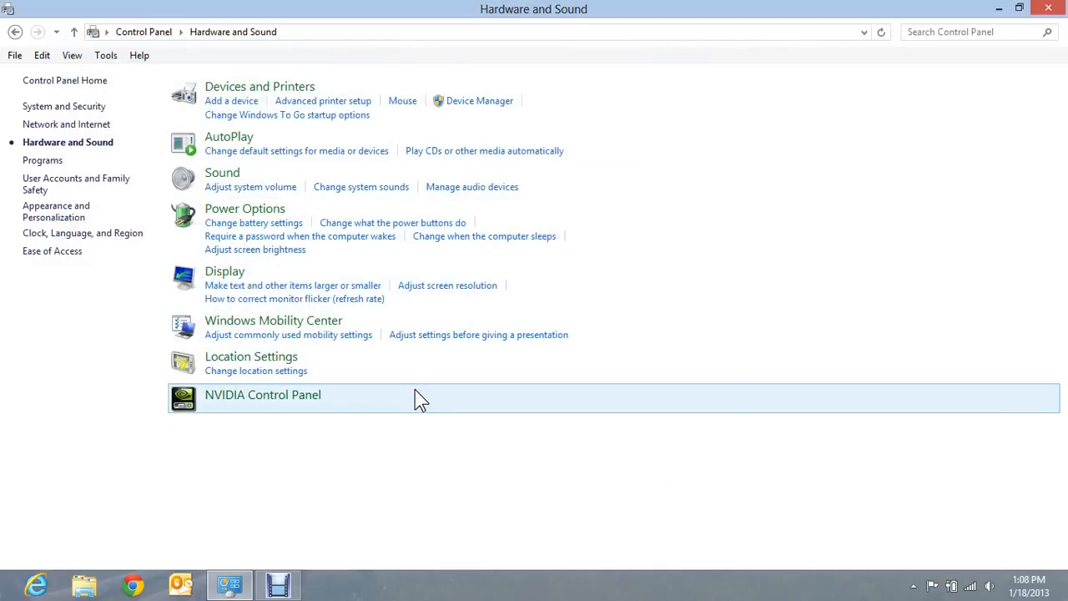